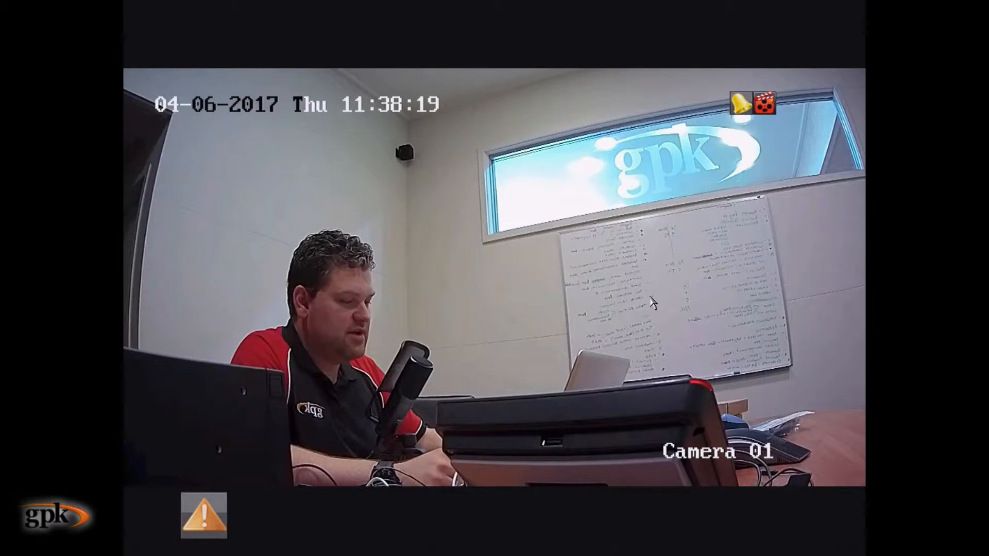
# Request the main menu from live view and enter the admin password at the login prompt.
pyautogui.rightClick(631, 268)
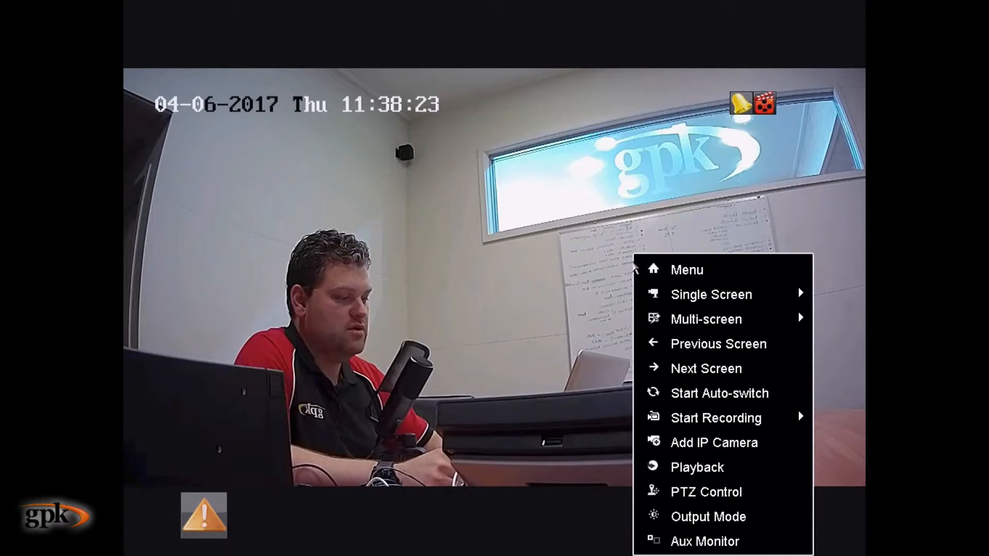
pyautogui.moveTo(685, 268)
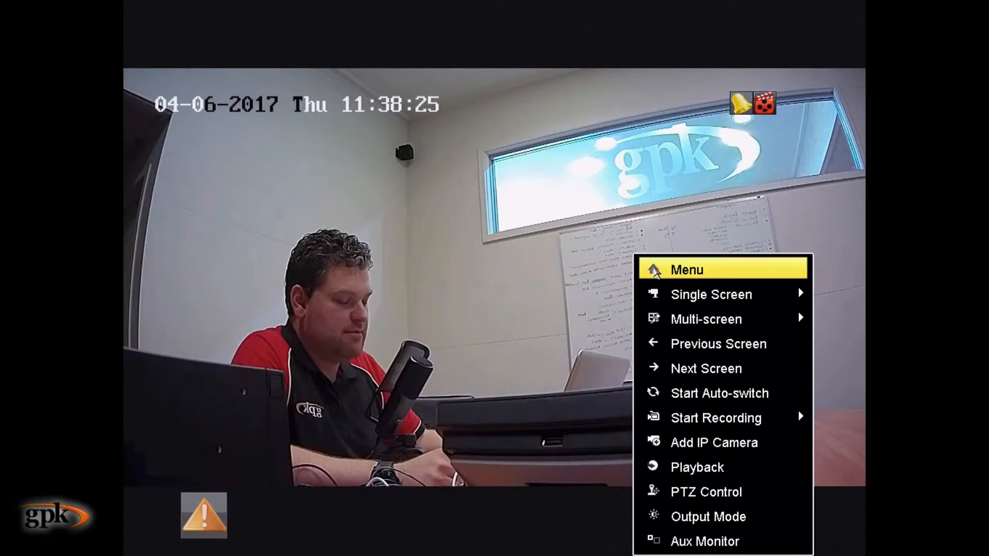
pyautogui.click(686, 269)
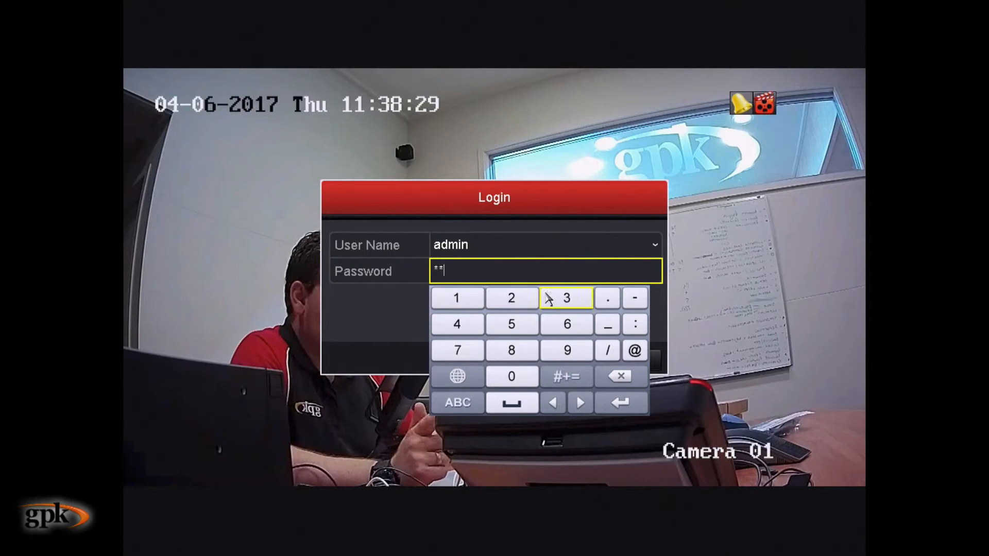
pyautogui.click(512, 323)
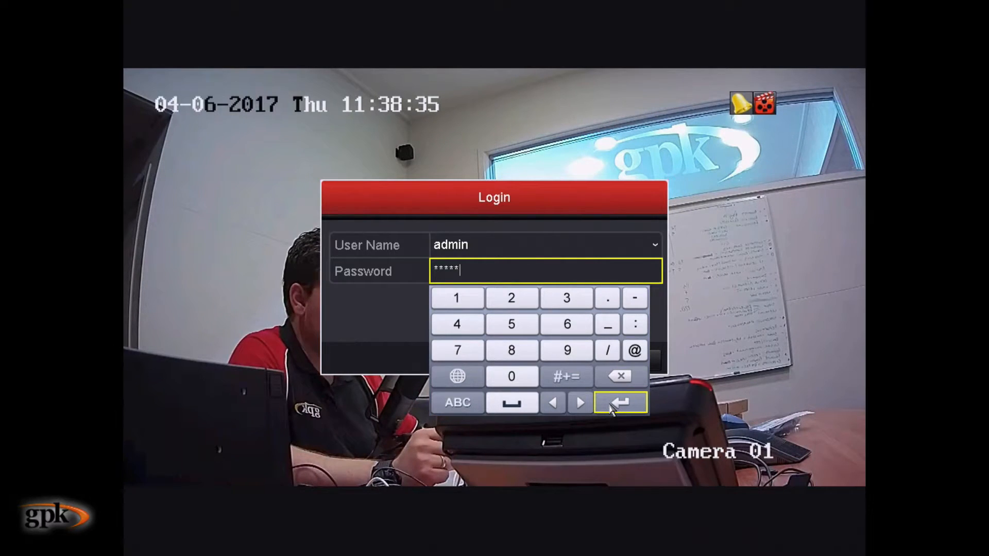
pyautogui.click(620, 402)
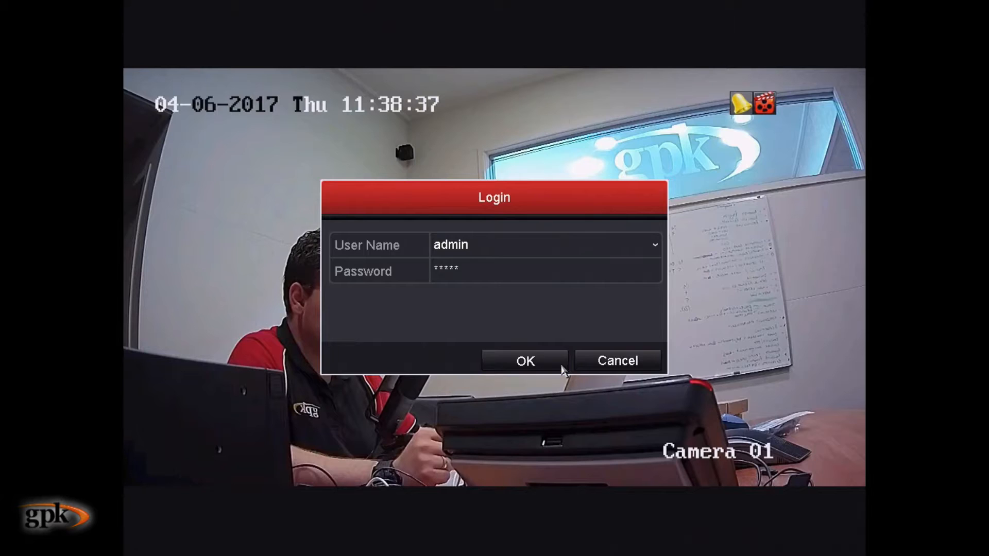
# Confirm the login and enter the Playback screen with the April 2017 calendar.
pyautogui.click(525, 360)
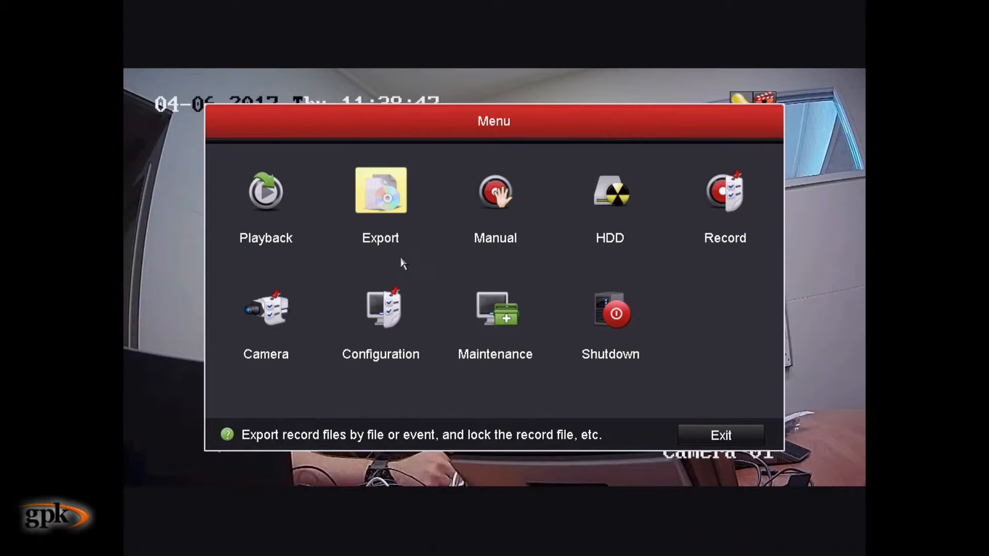
pyautogui.moveTo(265, 190)
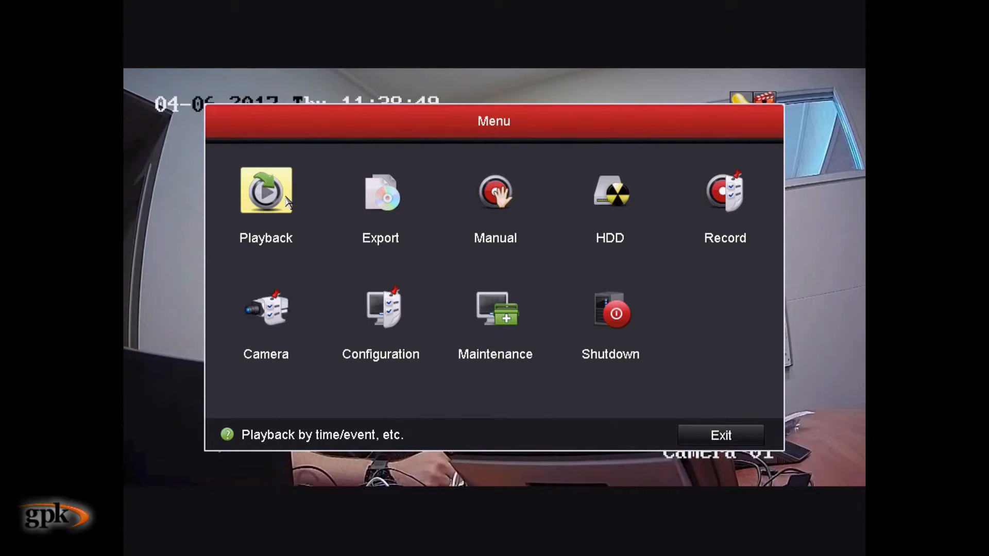
pyautogui.click(265, 192)
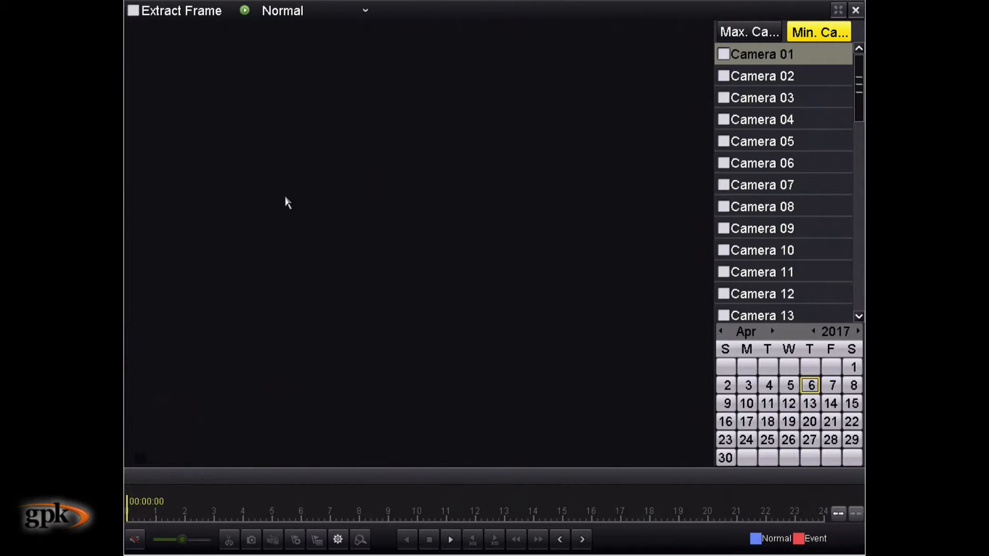
pyautogui.moveTo(654, 118)
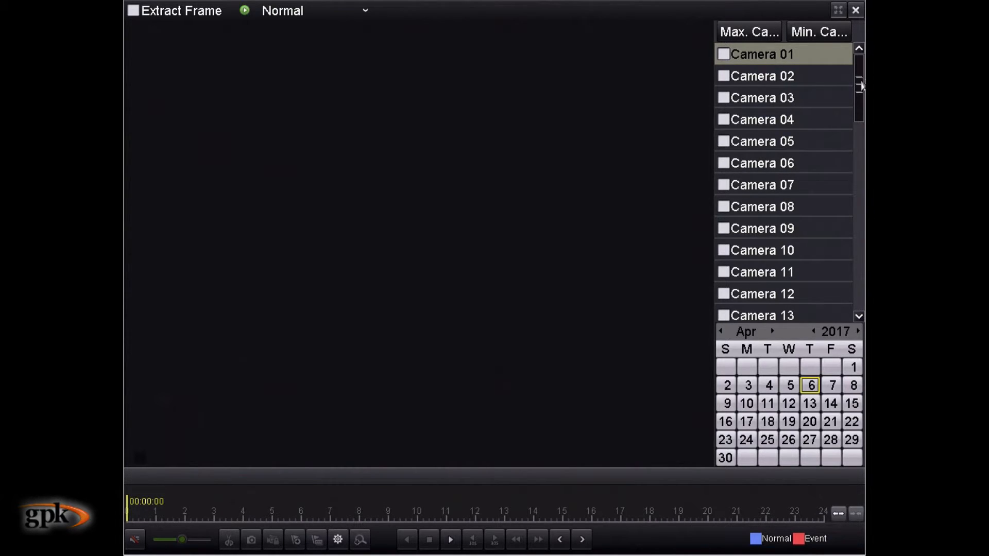
# Scroll the playback camera list down past Camera 16 to the IP camera entries.
pyautogui.scroll(-3)
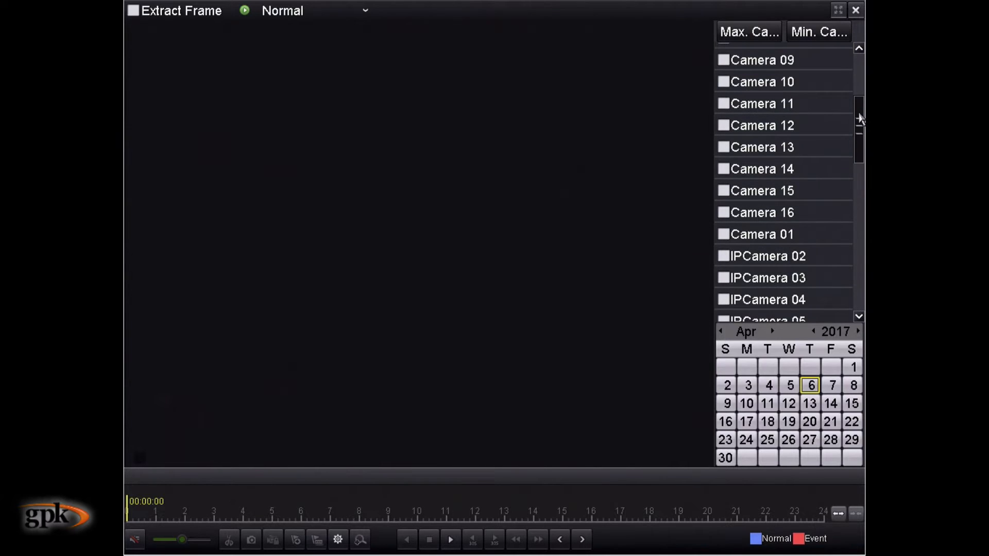
pyautogui.scroll(-3)
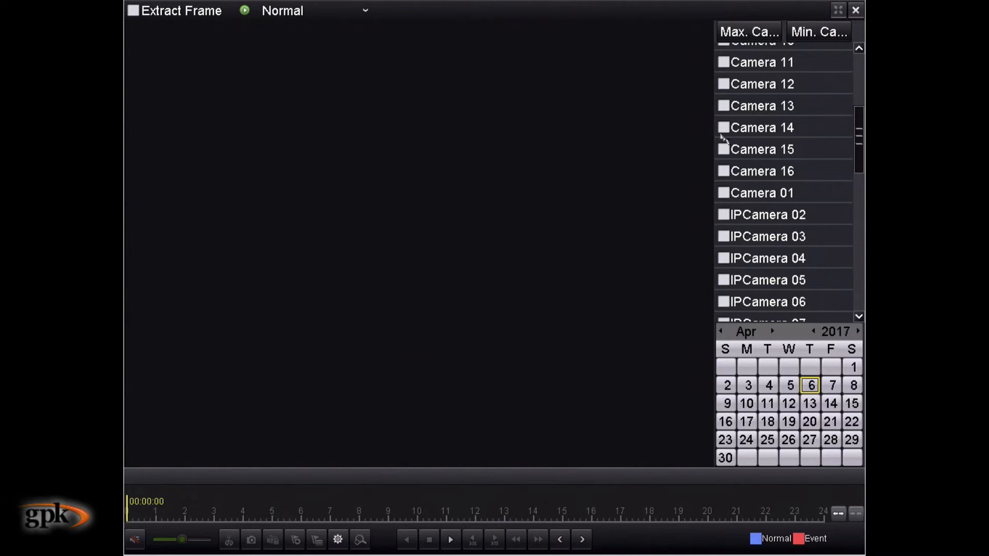
pyautogui.moveTo(725, 196)
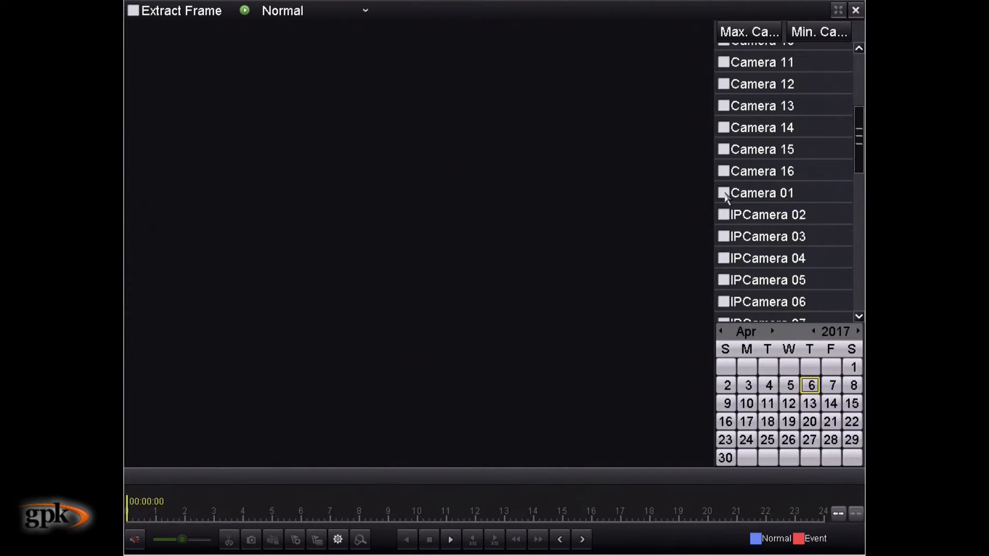
# Check only the Camera 01 entry below Camera 16, leaving every other camera unticked.
pyautogui.click(723, 193)
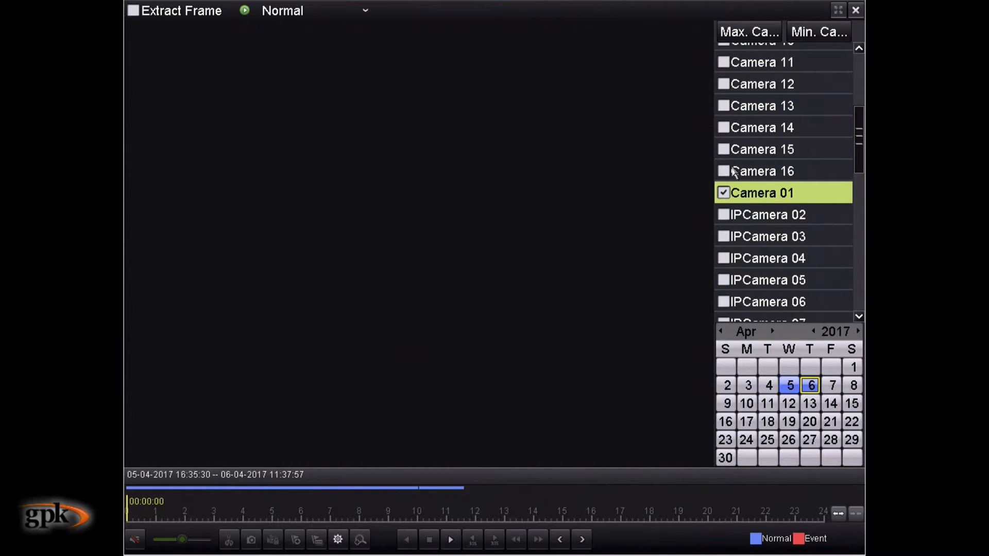
pyautogui.click(723, 149)
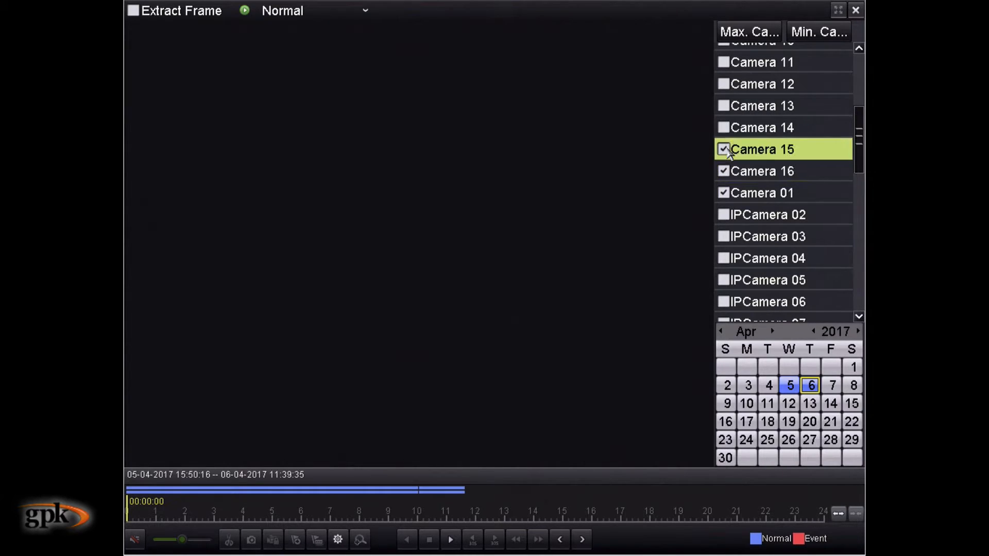
pyautogui.click(723, 149)
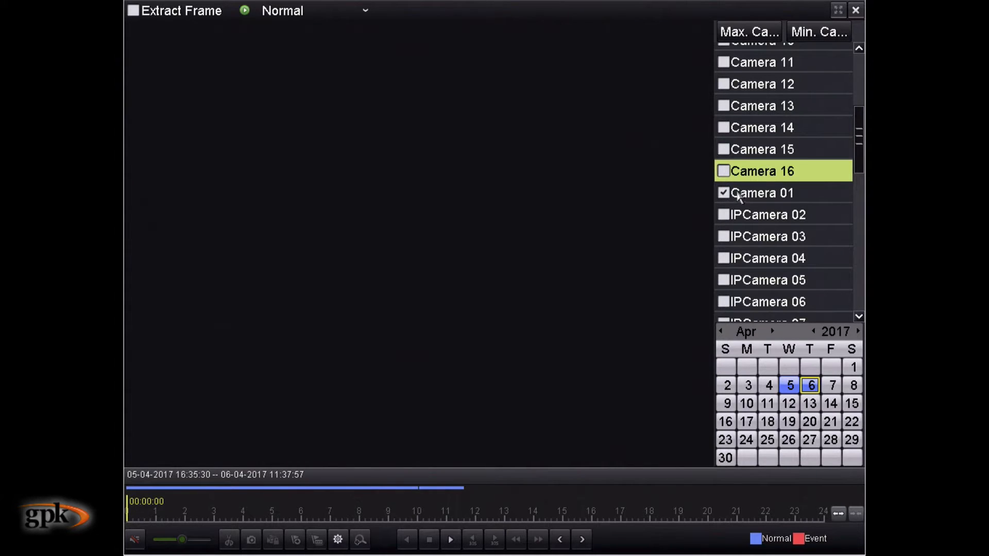
pyautogui.moveTo(763, 149)
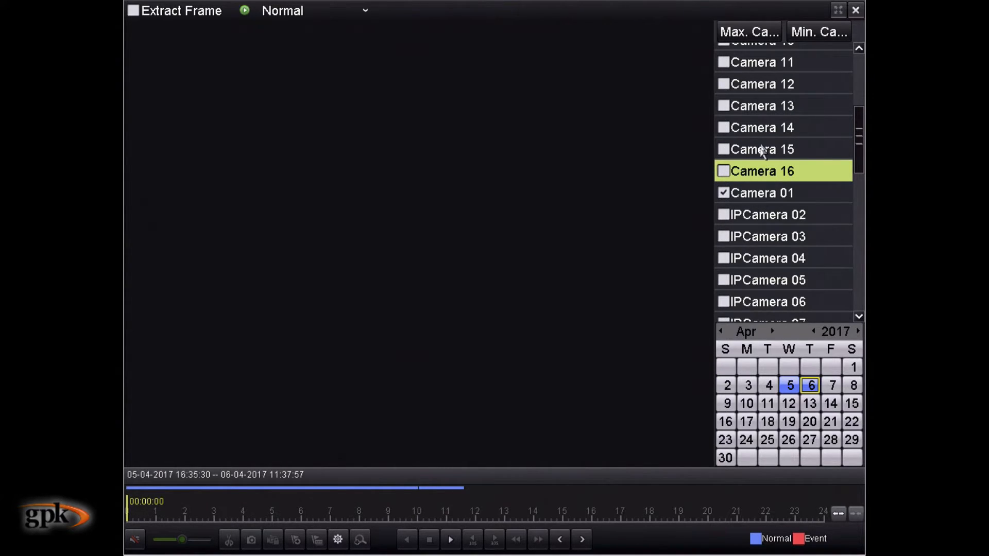
pyautogui.moveTo(835, 363)
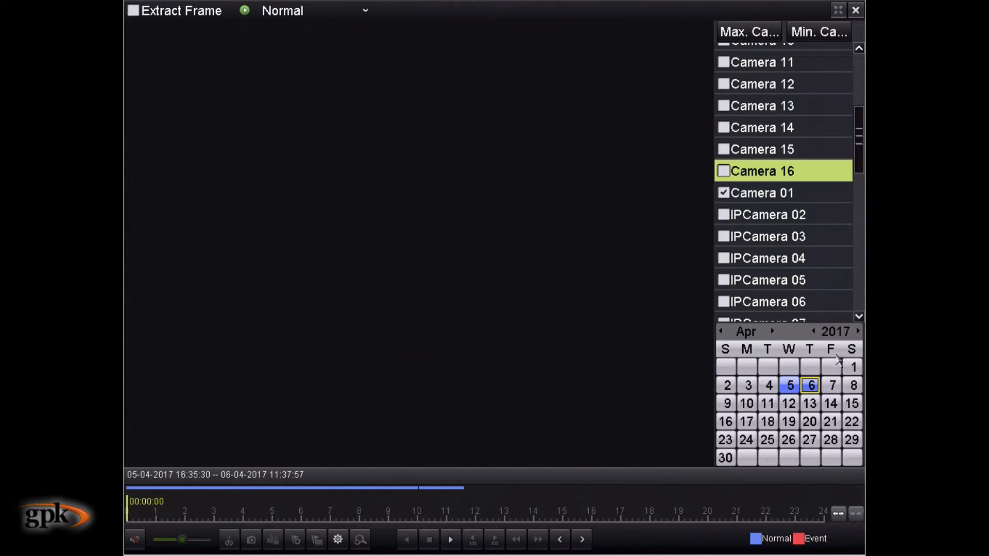
pyautogui.moveTo(786, 391)
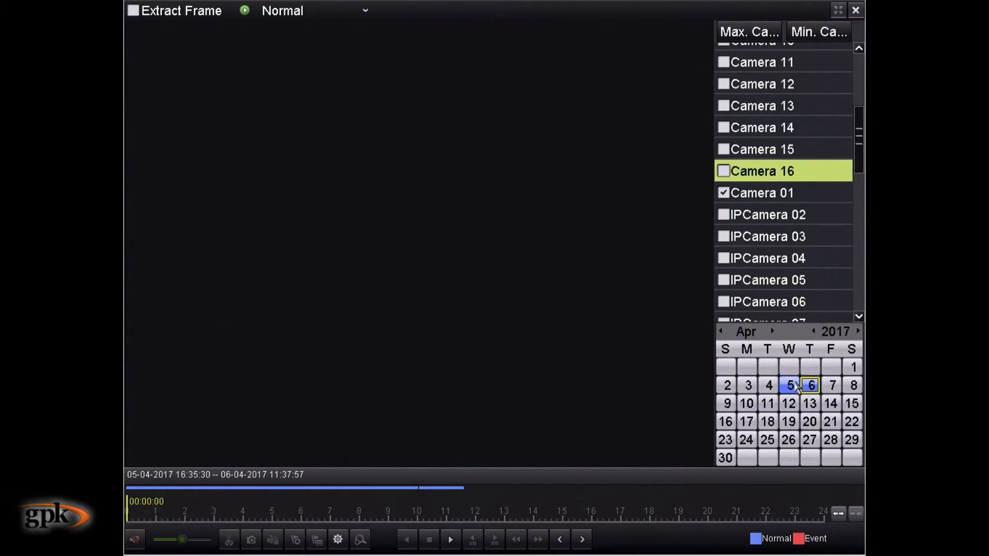
pyautogui.moveTo(788, 397)
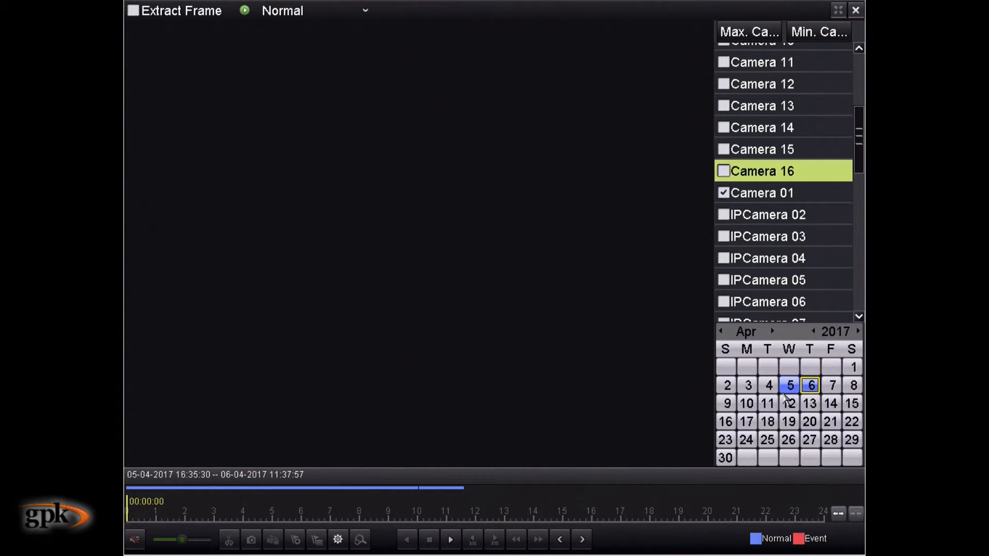
# Select 5 April 2017 so the timeline shows Camera 01's recording from about 16:35 to midnight.
pyautogui.click(788, 385)
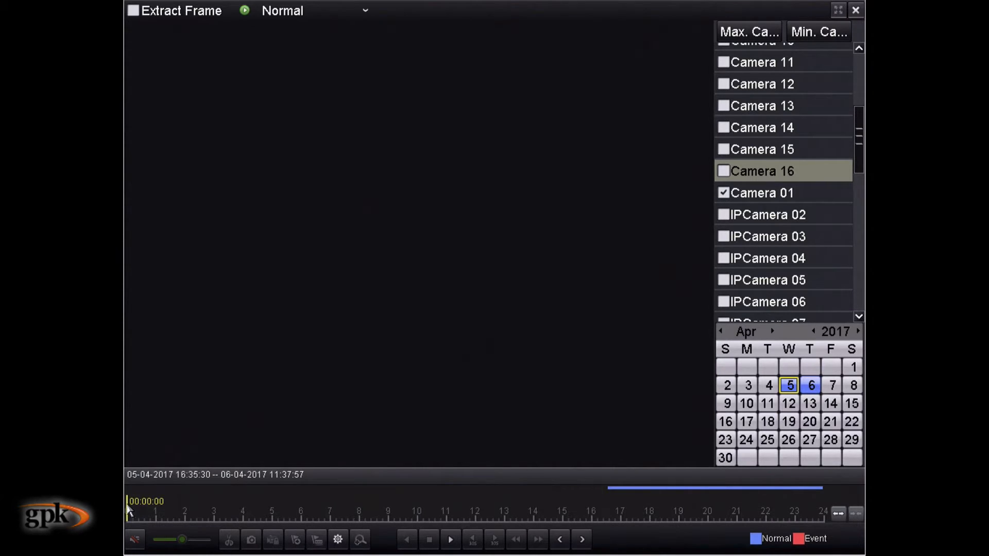
pyautogui.moveTo(168, 515)
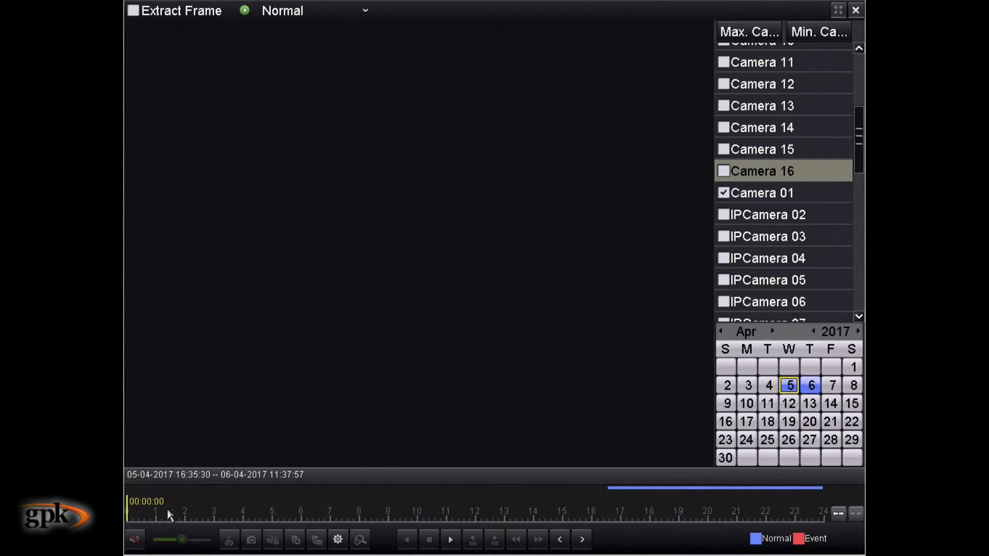
pyautogui.moveTo(816, 504)
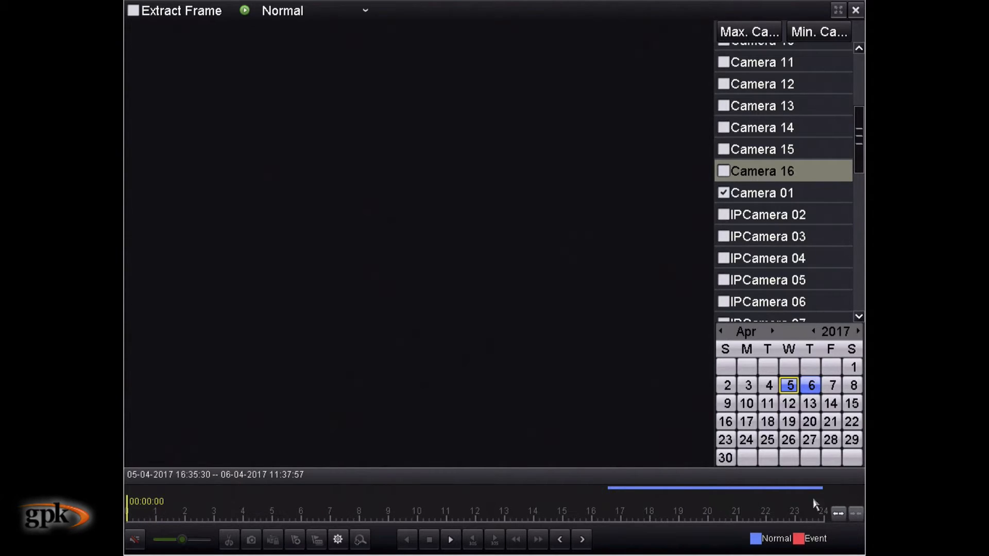
pyautogui.moveTo(339, 514)
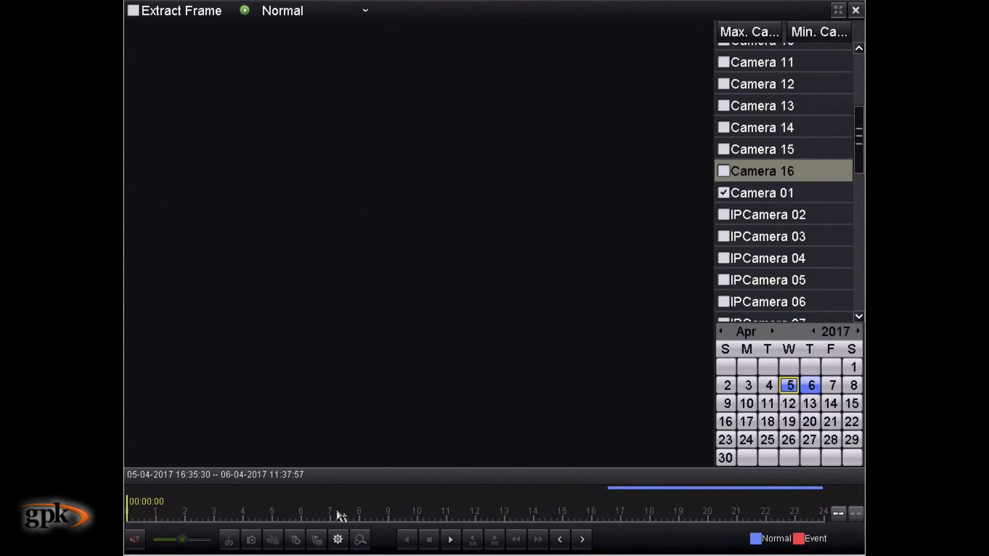
pyautogui.moveTo(722, 512)
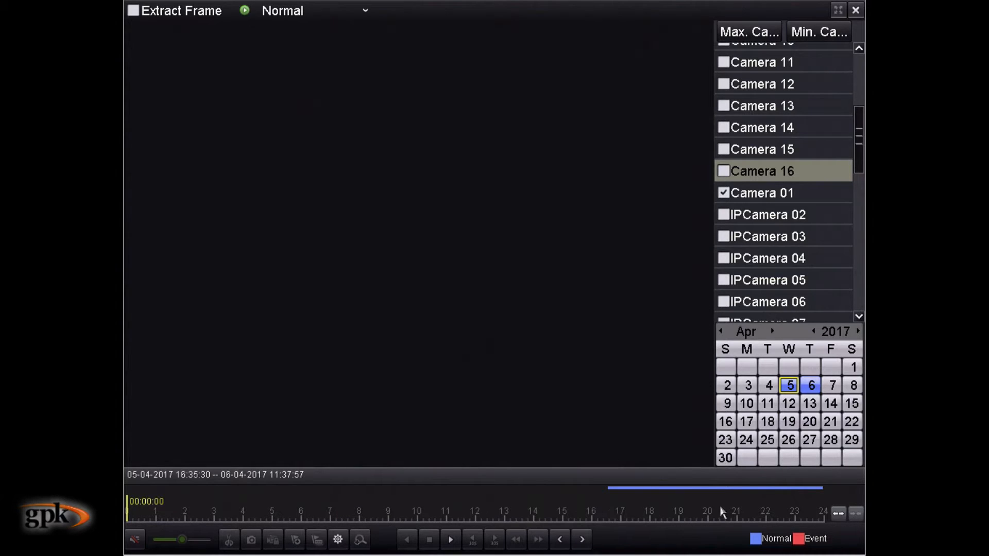
pyautogui.moveTo(504, 513)
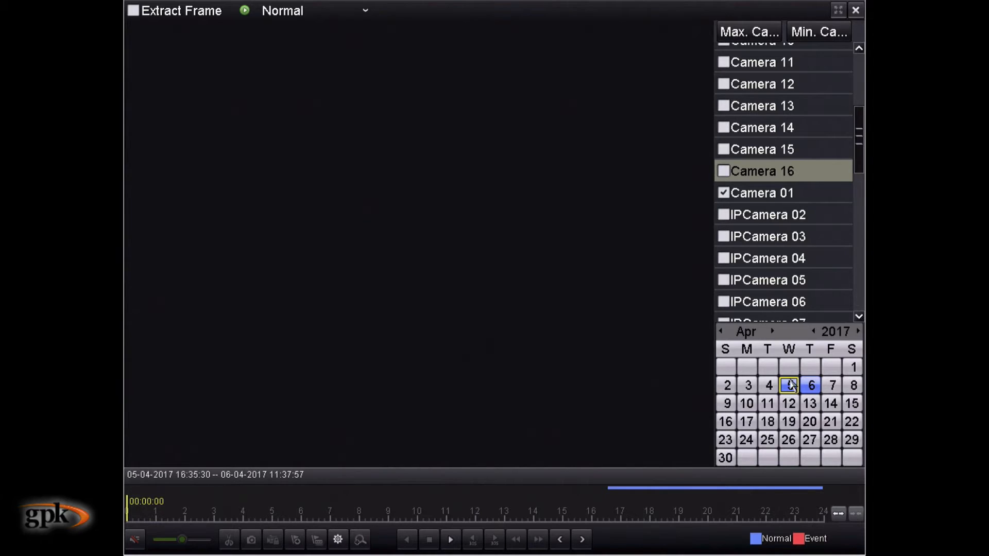
pyautogui.click(788, 386)
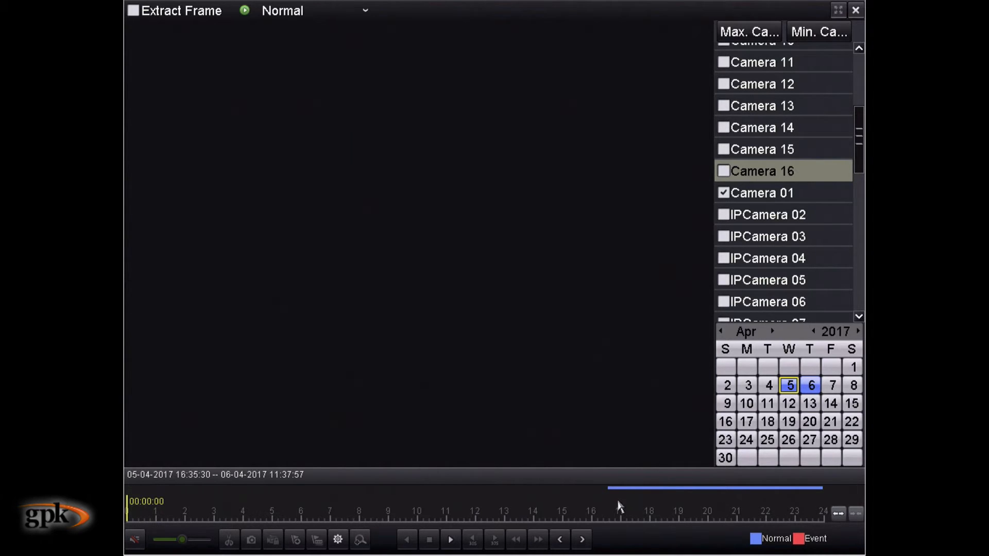
pyautogui.moveTo(763, 493)
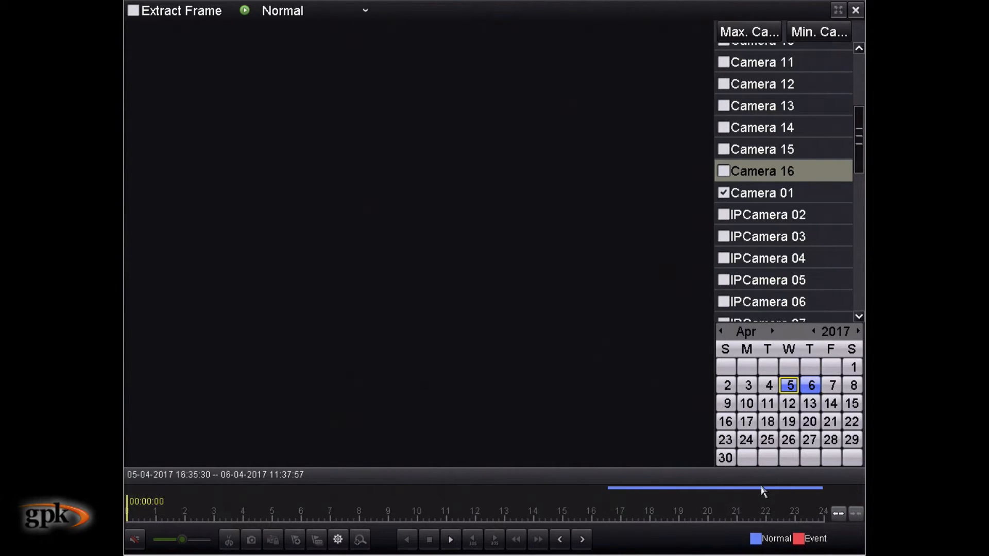
pyautogui.moveTo(773, 547)
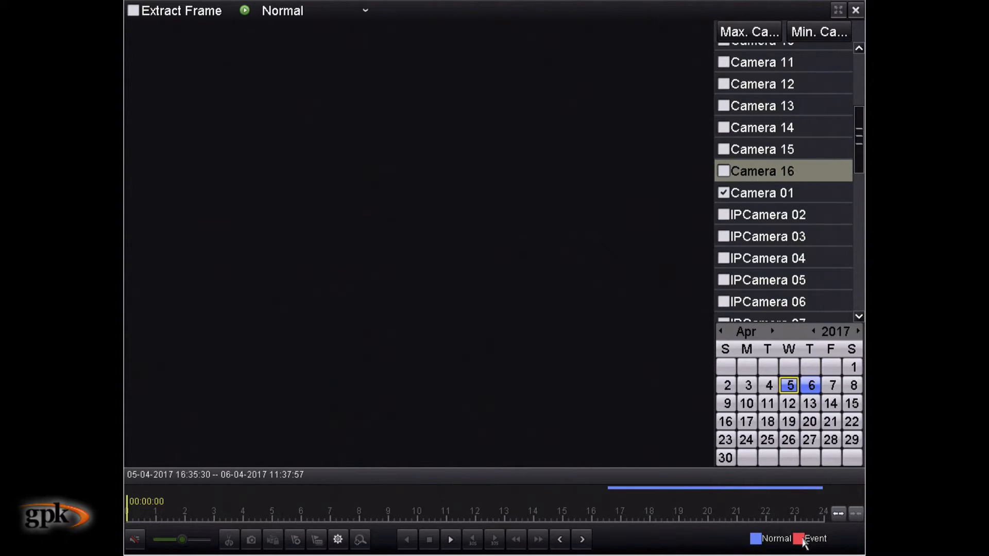
pyautogui.moveTo(628, 503)
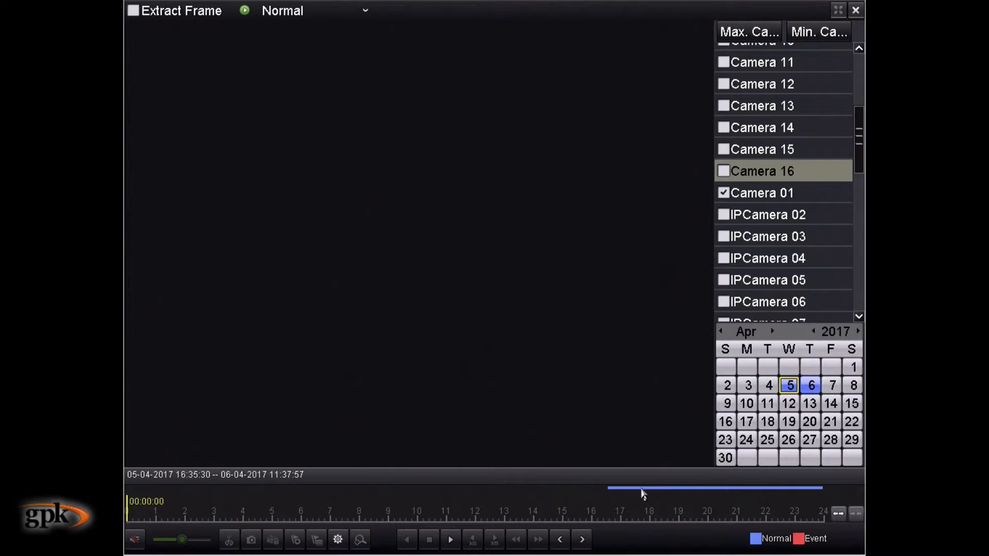
pyautogui.moveTo(701, 493)
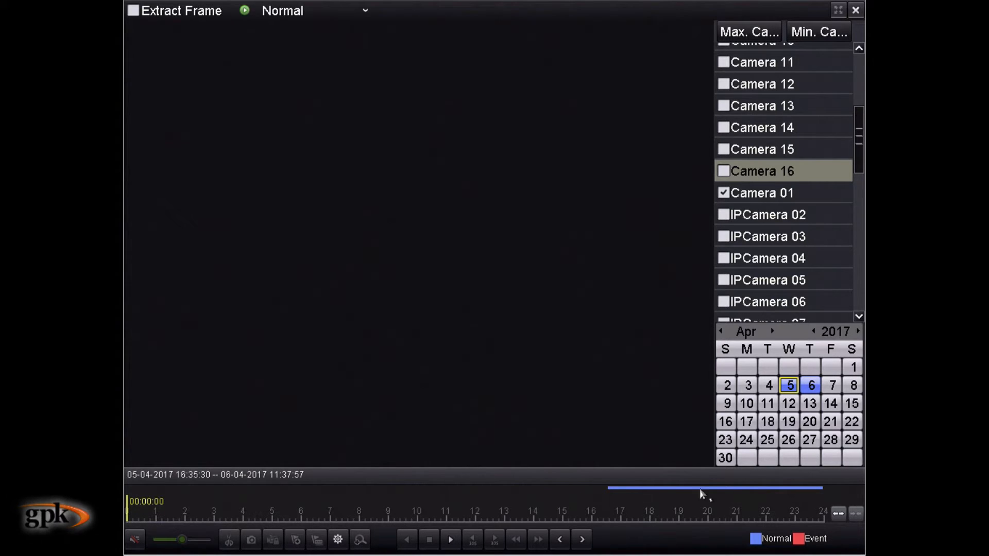
pyautogui.moveTo(612, 503)
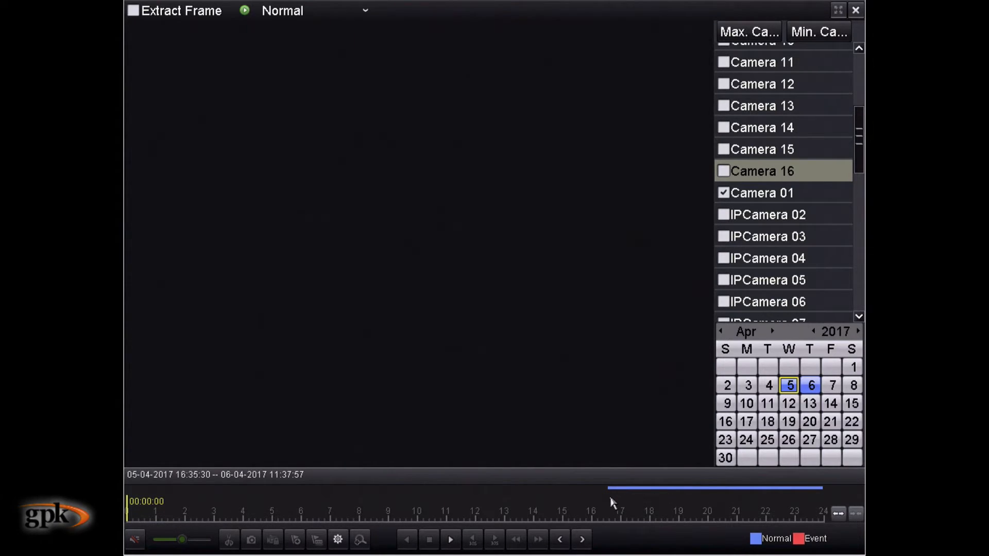
pyautogui.moveTo(794, 495)
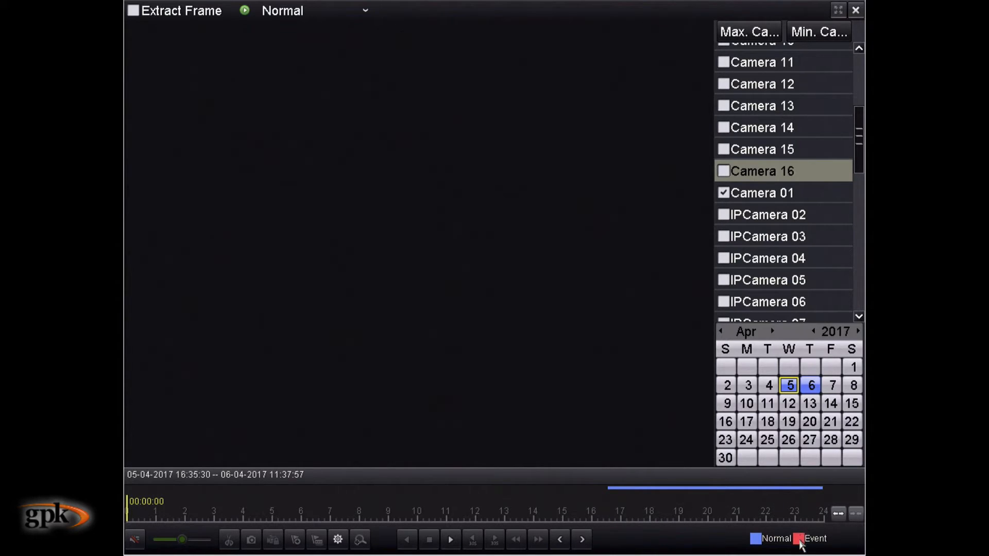
pyautogui.moveTo(798, 526)
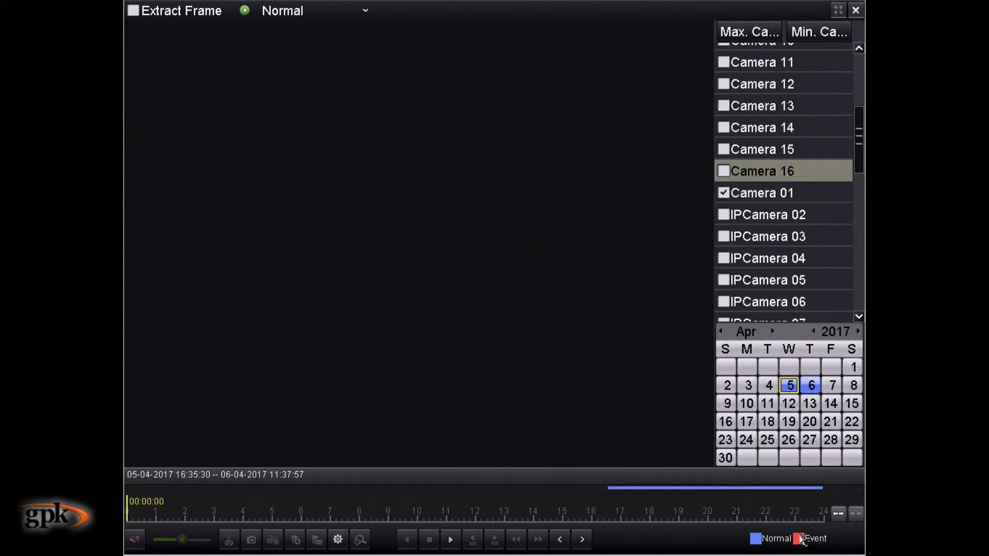
pyautogui.moveTo(796, 546)
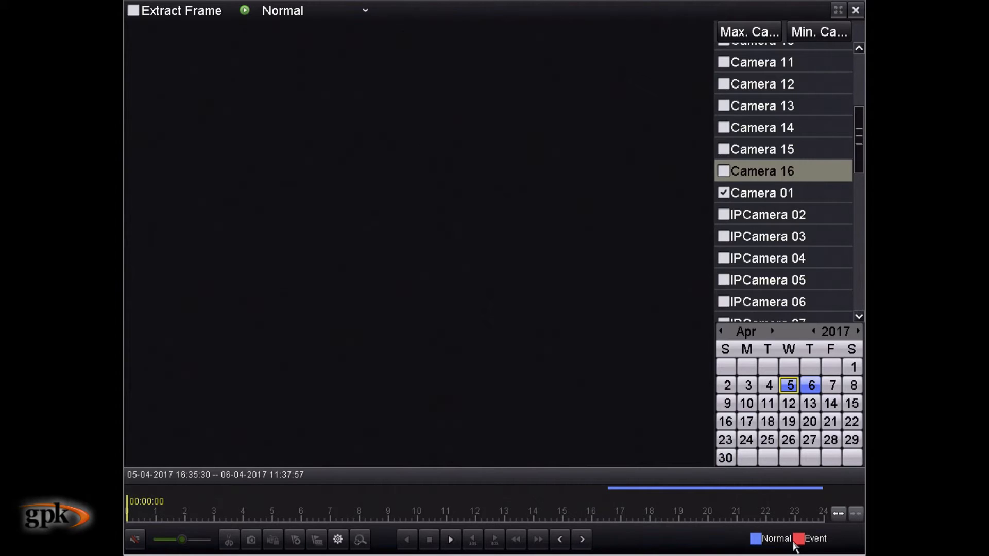
pyautogui.moveTo(716, 504)
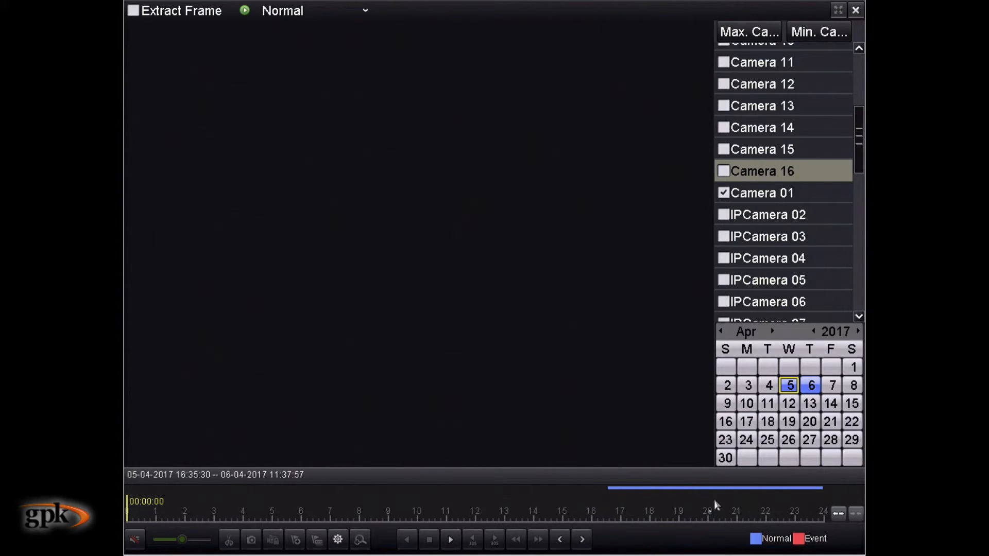
pyautogui.moveTo(728, 512)
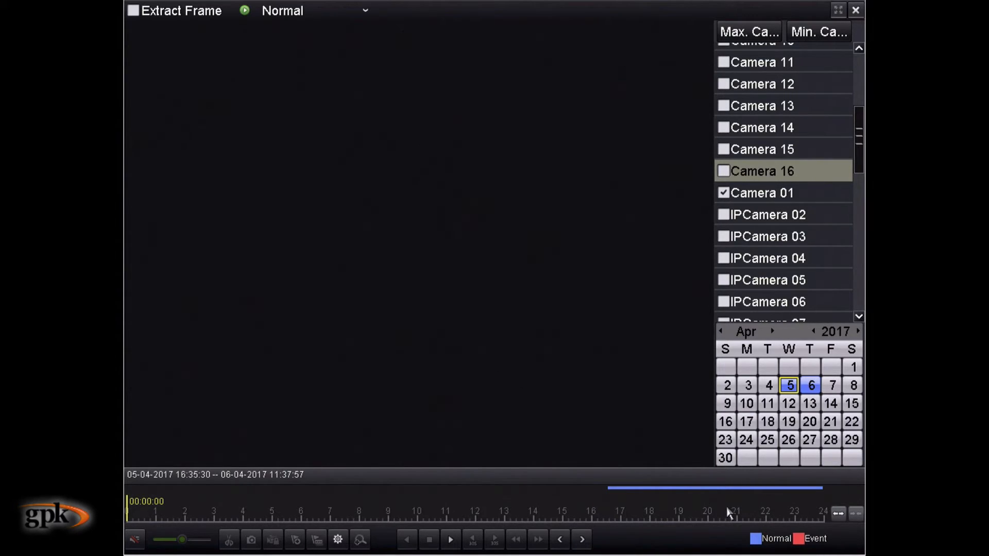
pyautogui.moveTo(704, 536)
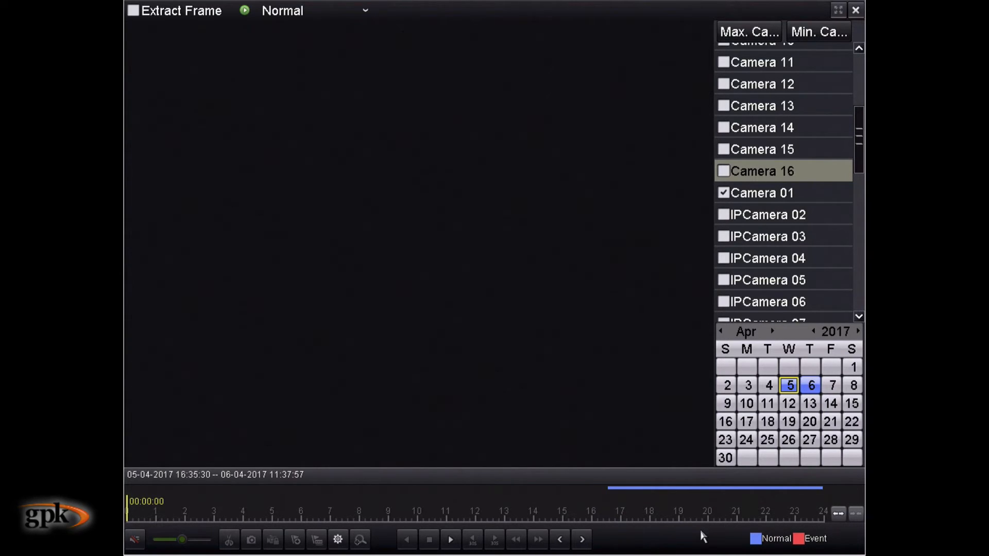
pyautogui.moveTo(750, 498)
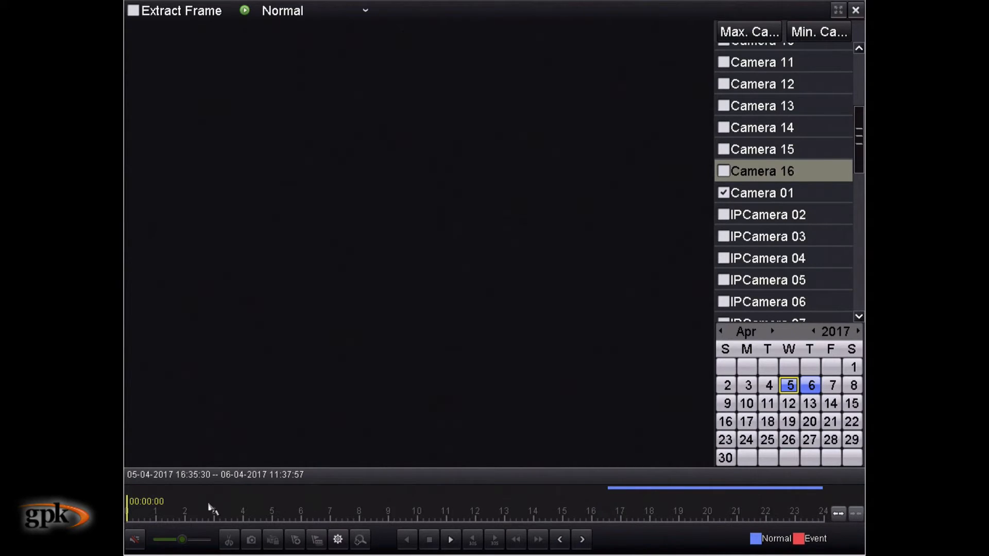
pyautogui.moveTo(504, 510)
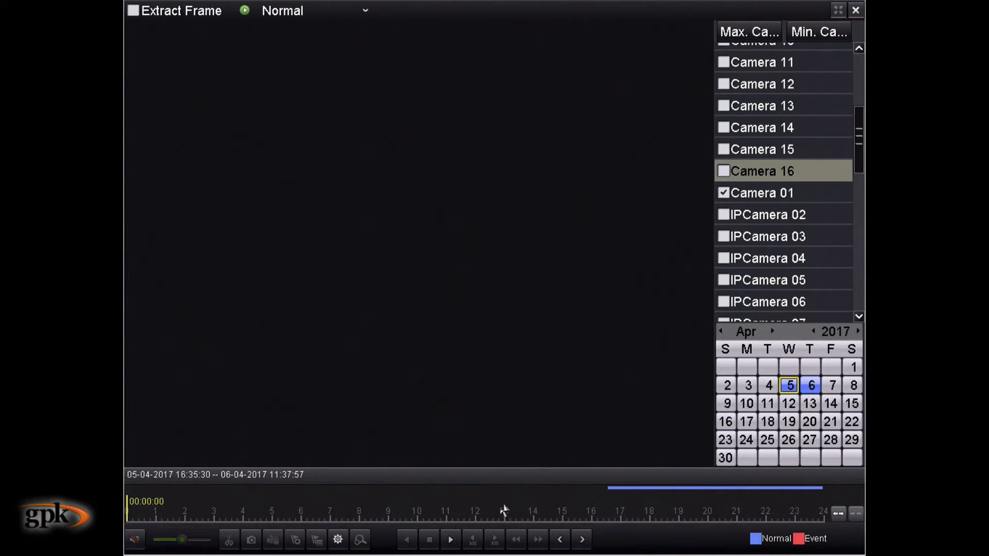
pyautogui.moveTo(450, 539)
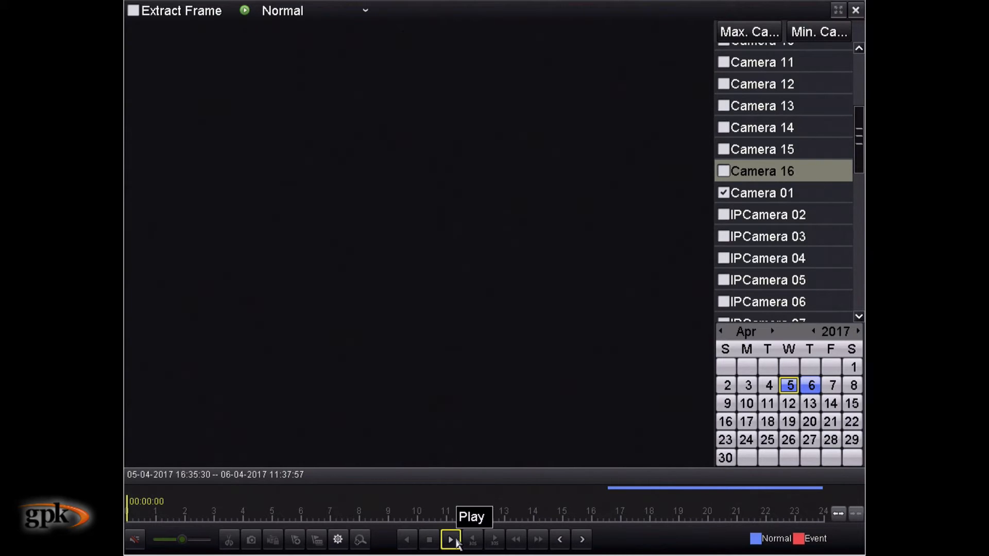
# Play Camera 01's Wednesday afternoon footage and jump through 17:03 and the evening into Thursday 00:00.
pyautogui.click(450, 539)
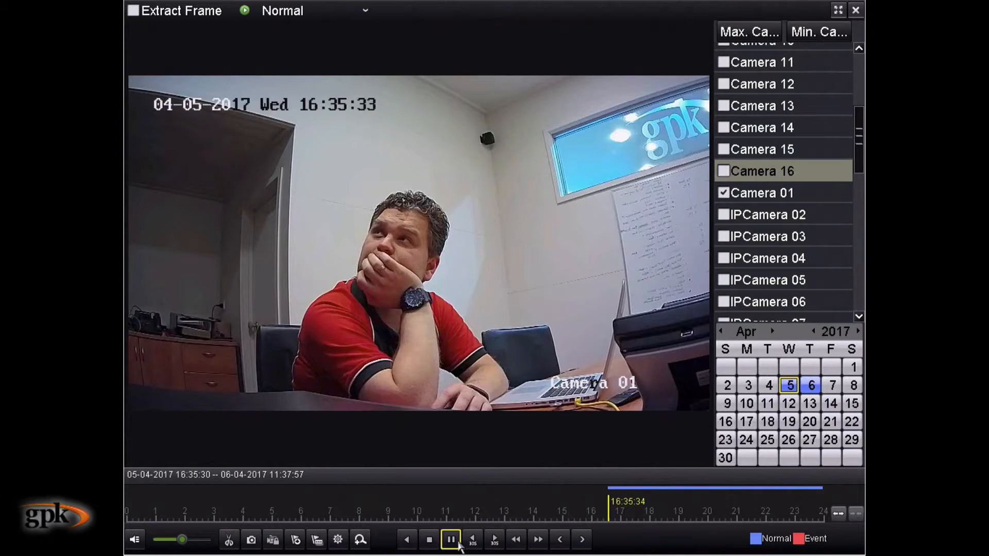
pyautogui.click(450, 539)
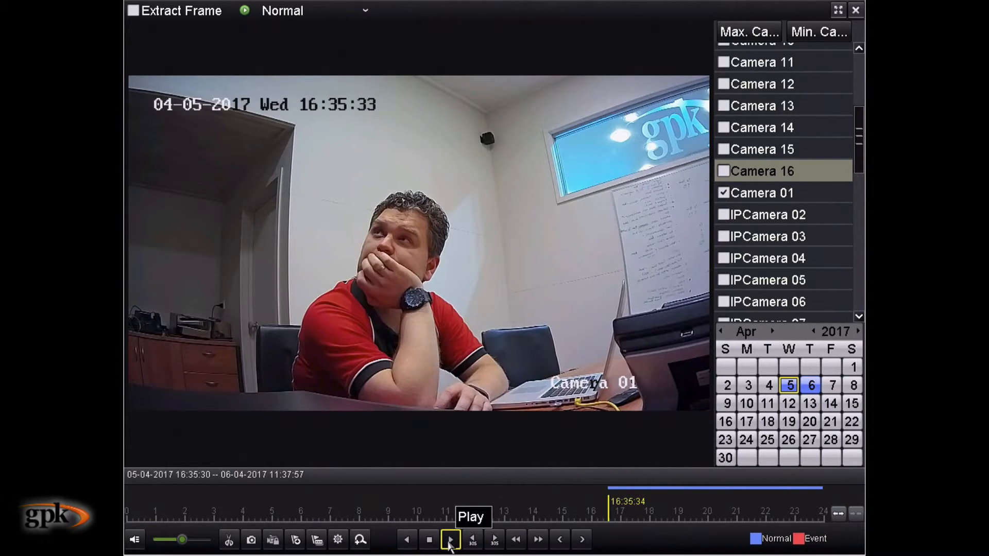
pyautogui.click(450, 539)
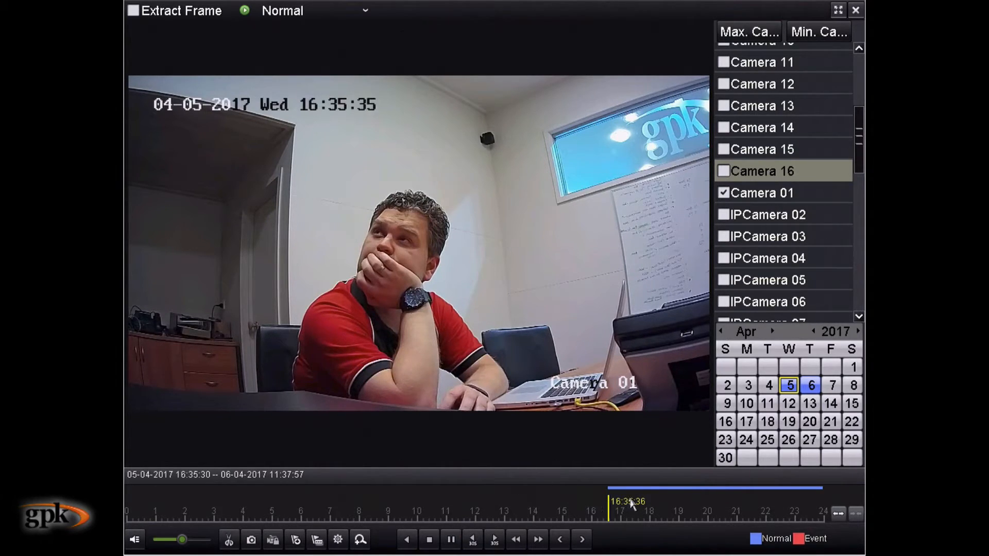
pyautogui.moveTo(623, 511)
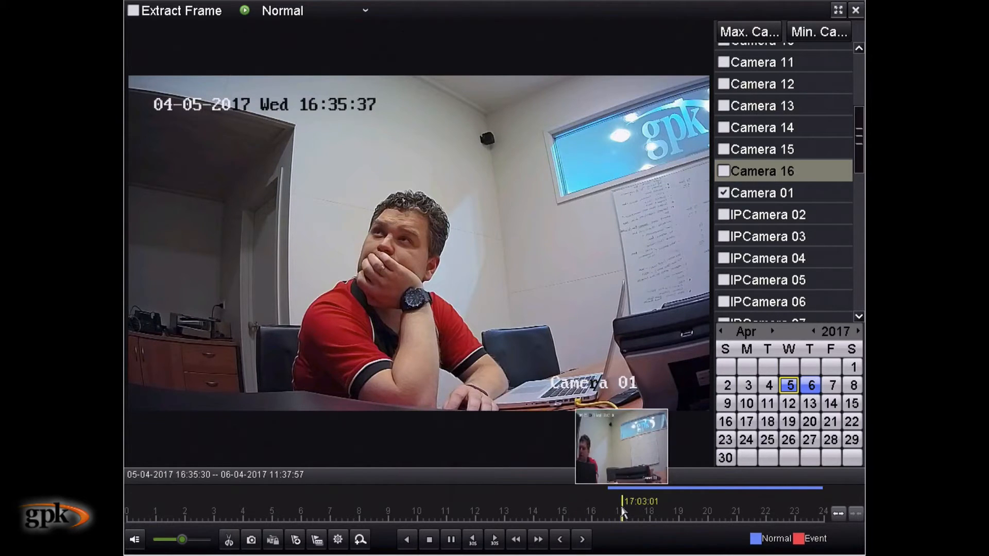
pyautogui.click(650, 511)
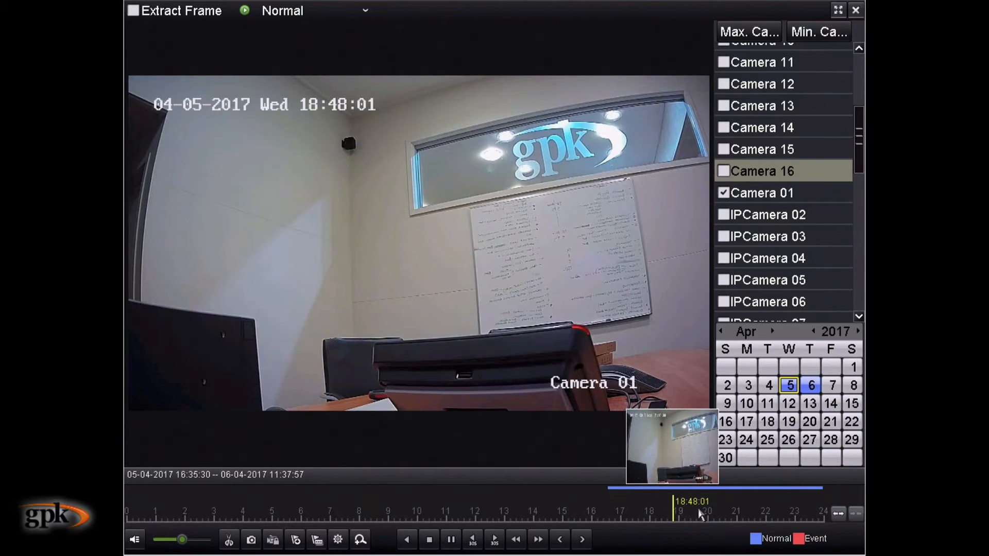
pyautogui.click(722, 511)
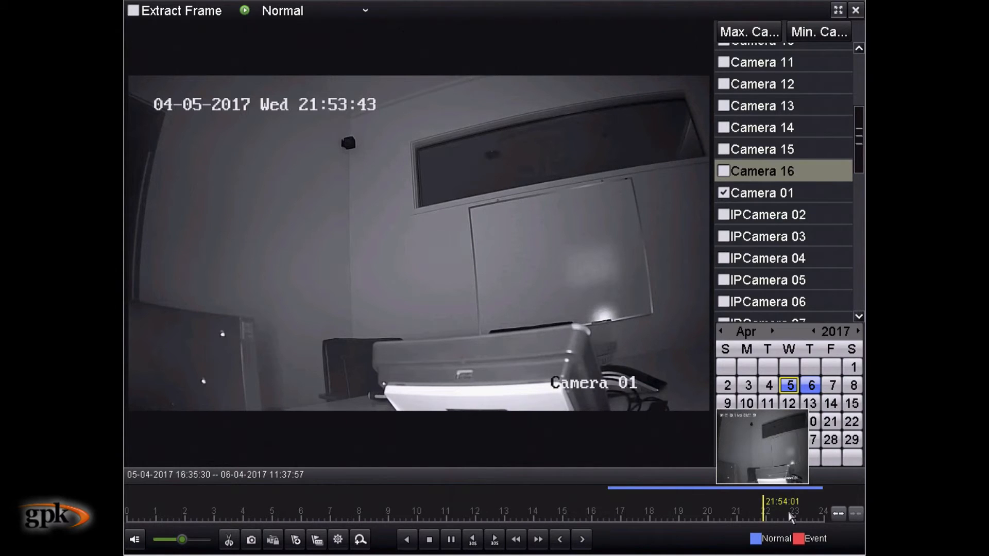
pyautogui.click(816, 511)
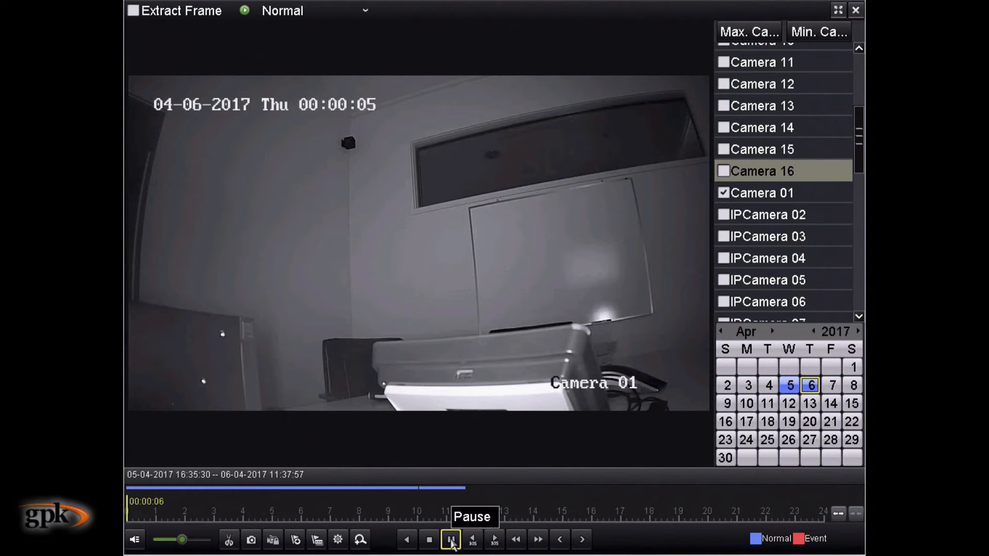
# Move Thursday's playback position along the timeline to about 07:06 in the morning.
pyautogui.click(452, 538)
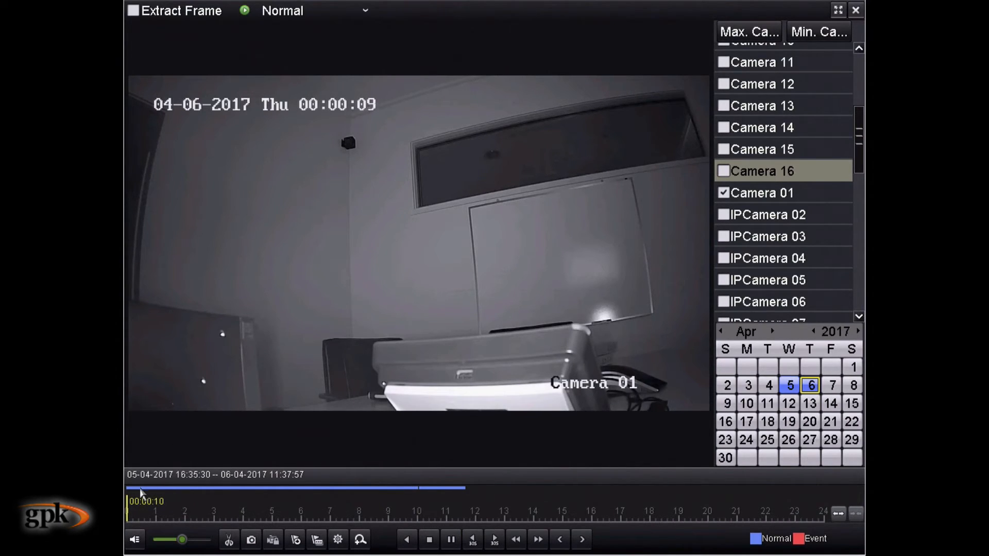
pyautogui.click(218, 505)
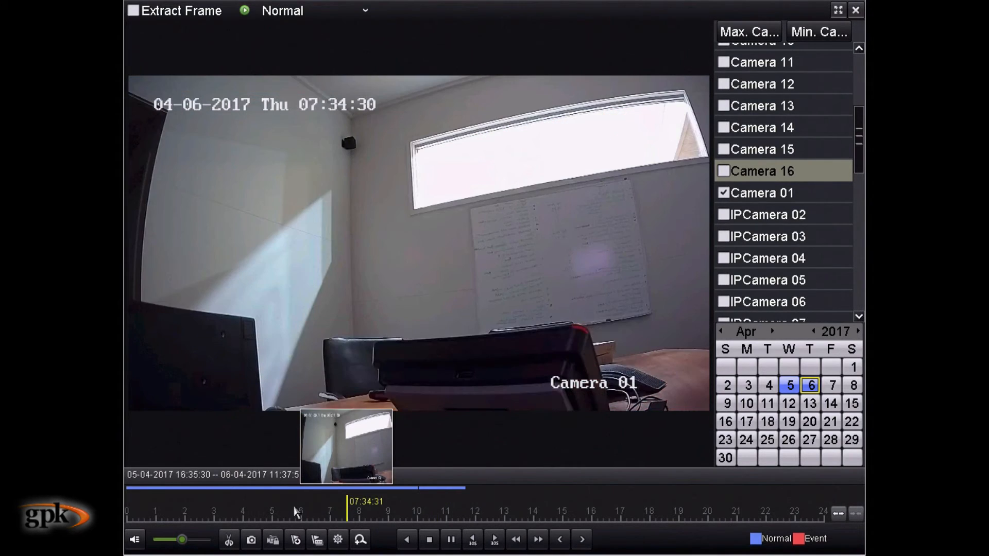
pyautogui.click(333, 502)
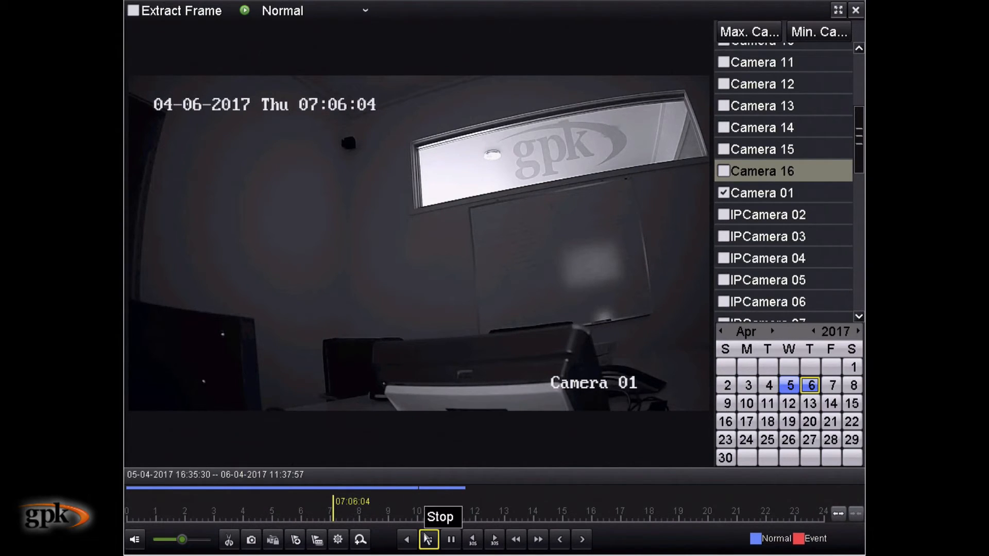
pyautogui.moveTo(387, 511)
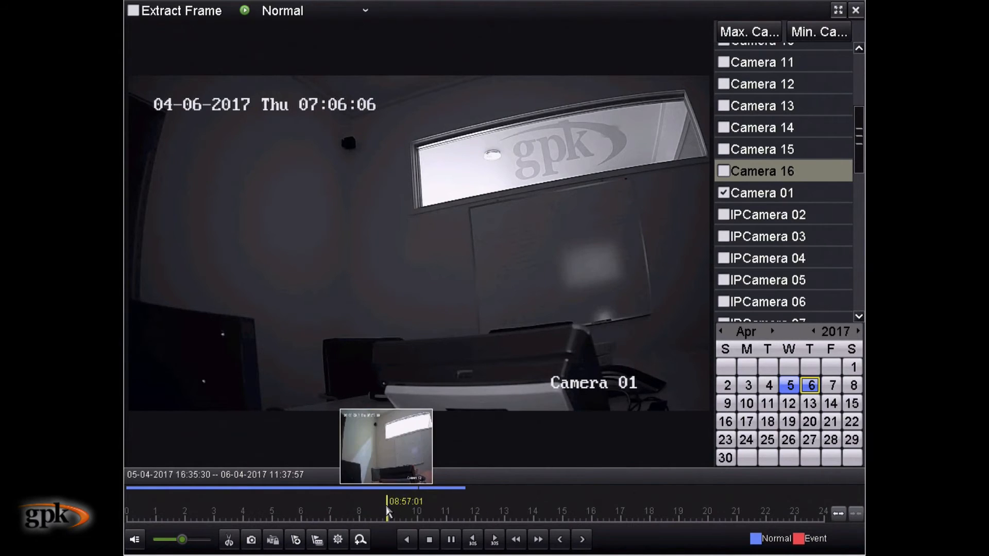
# Jump to about 10:09 Thursday morning and pause the footage there.
pyautogui.click(410, 511)
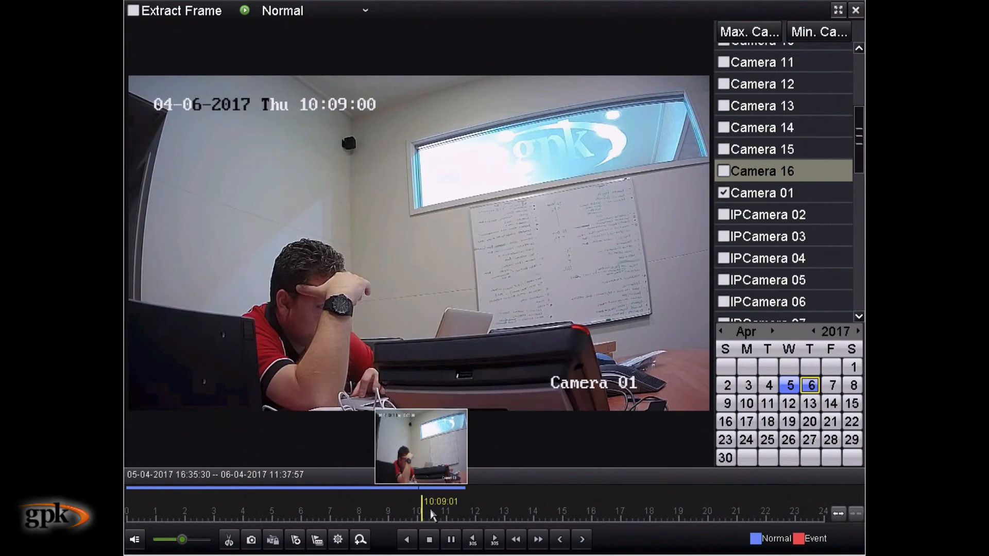
pyautogui.click(451, 538)
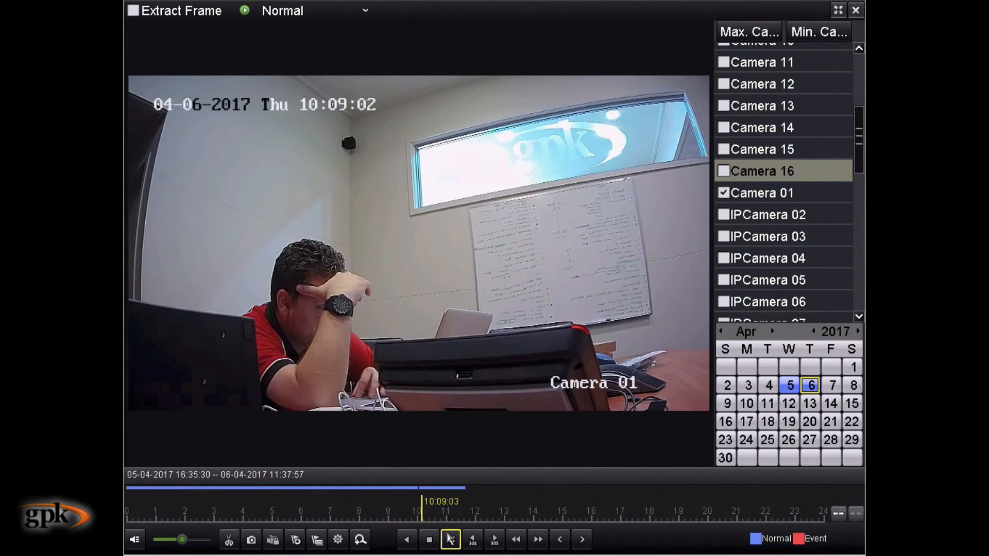
pyautogui.click(450, 539)
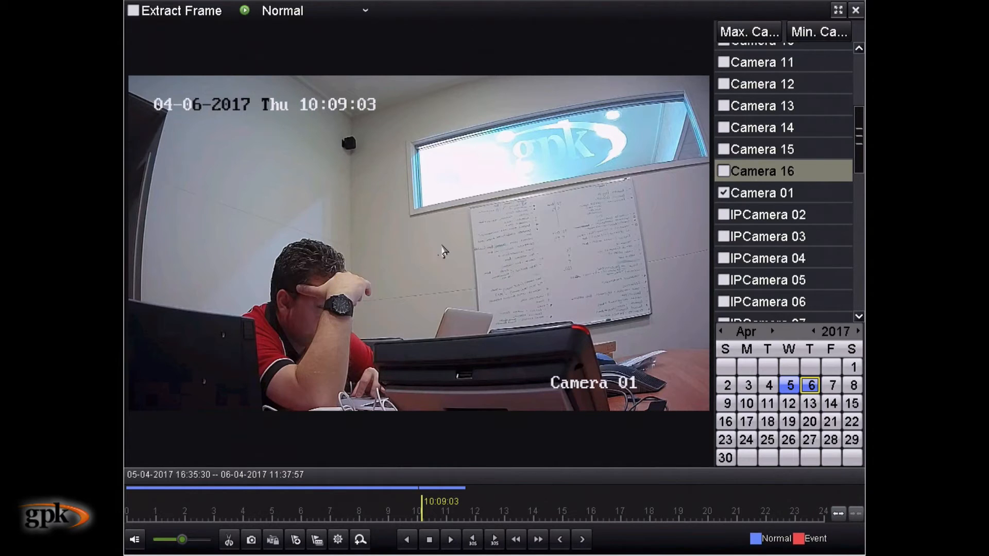
pyautogui.moveTo(338, 413)
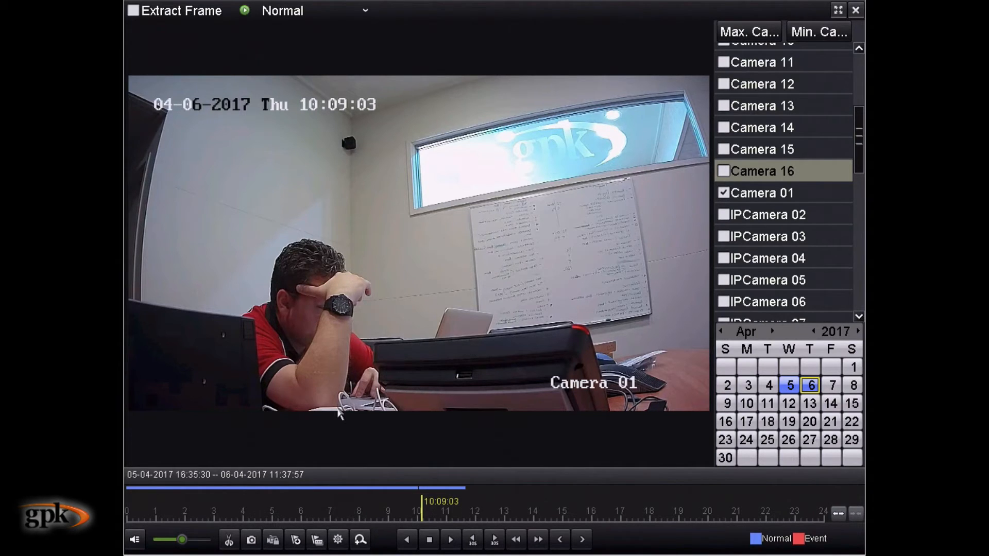
pyautogui.moveTo(359, 538)
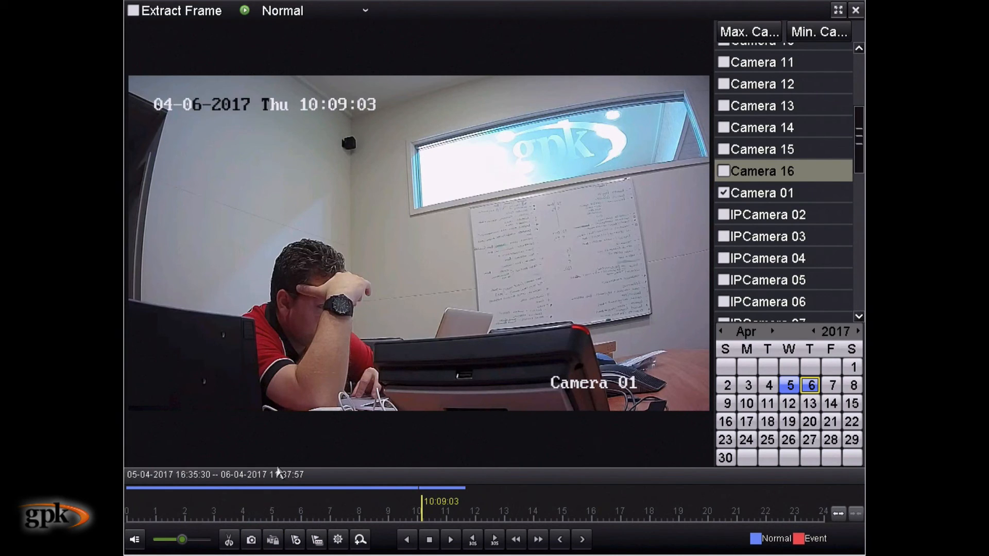
# Set the paused timeline position to the 11:00 mark on Thursday.
pyautogui.click(448, 511)
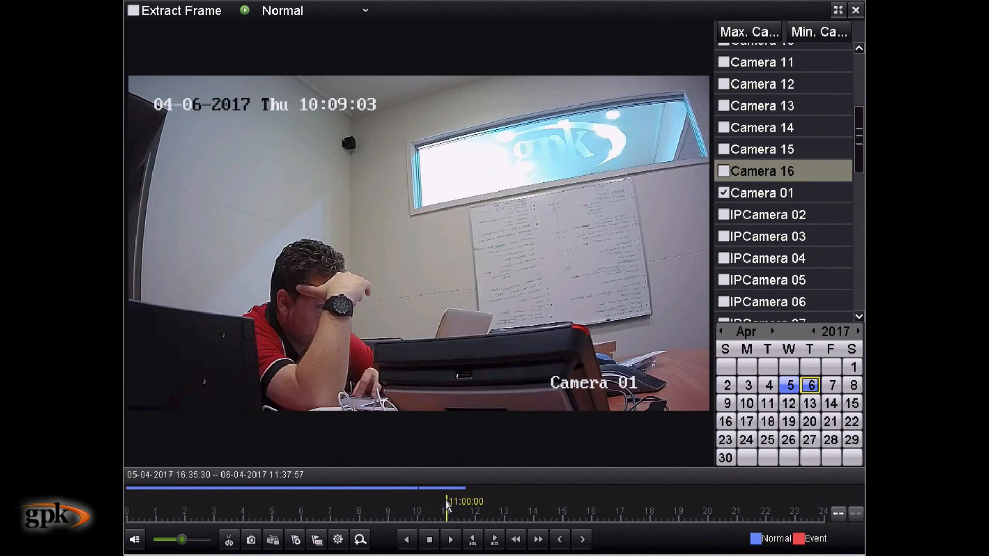
pyautogui.moveTo(366, 516)
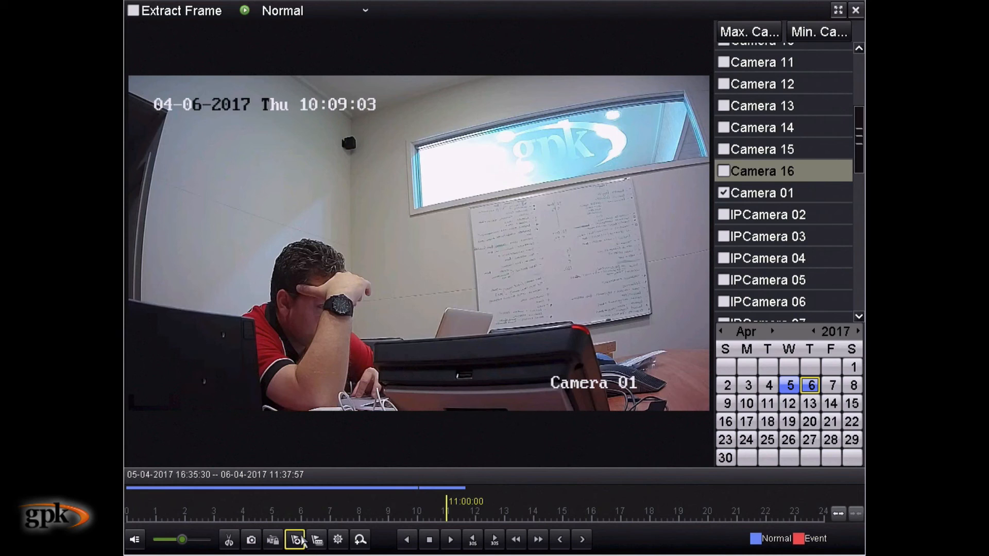
pyautogui.moveTo(345, 509)
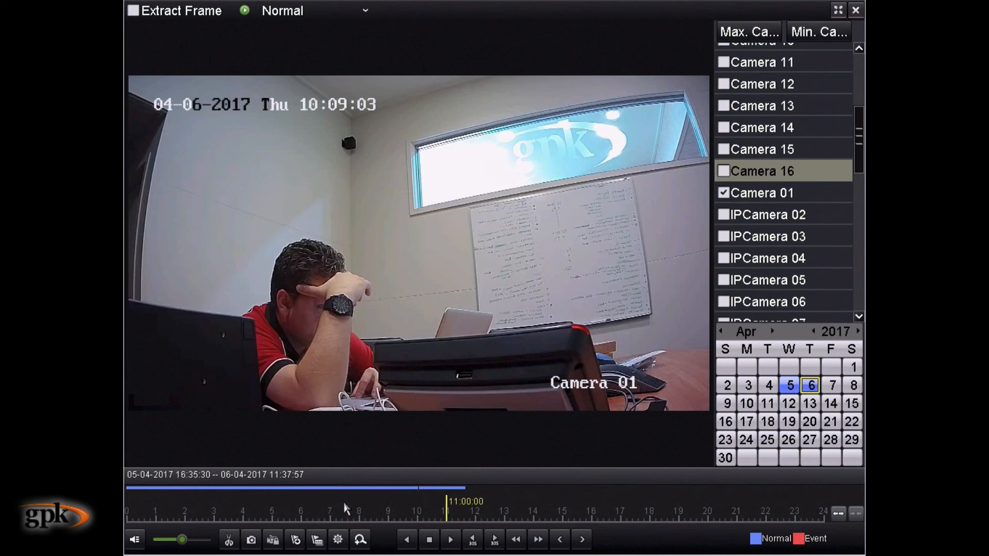
pyautogui.moveTo(435, 394)
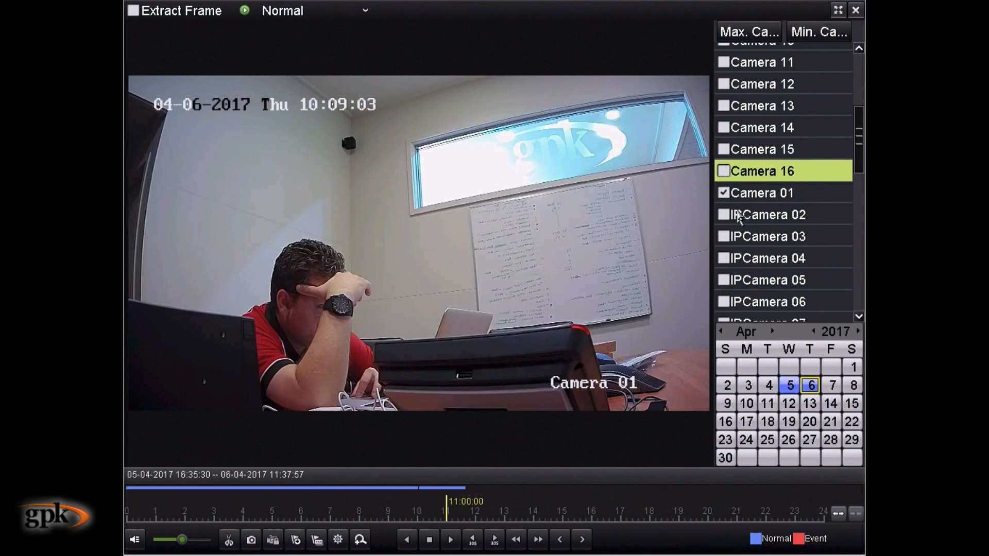
pyautogui.moveTo(546, 299)
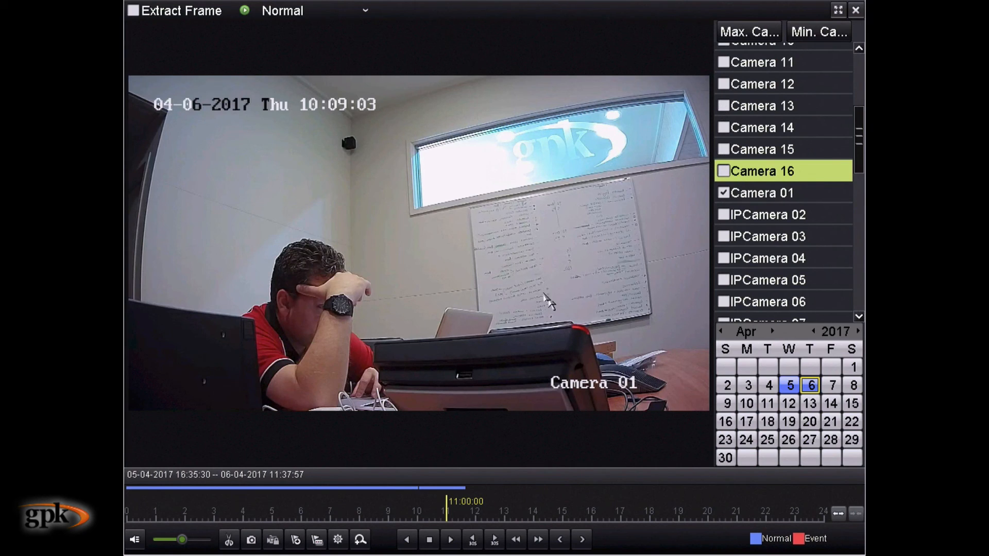
pyautogui.moveTo(579, 448)
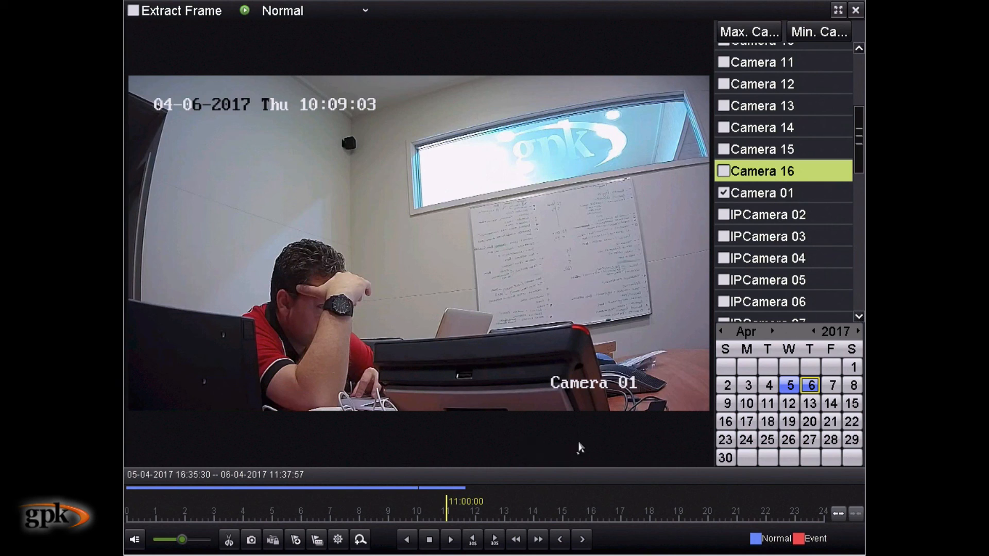
pyautogui.moveTo(615, 440)
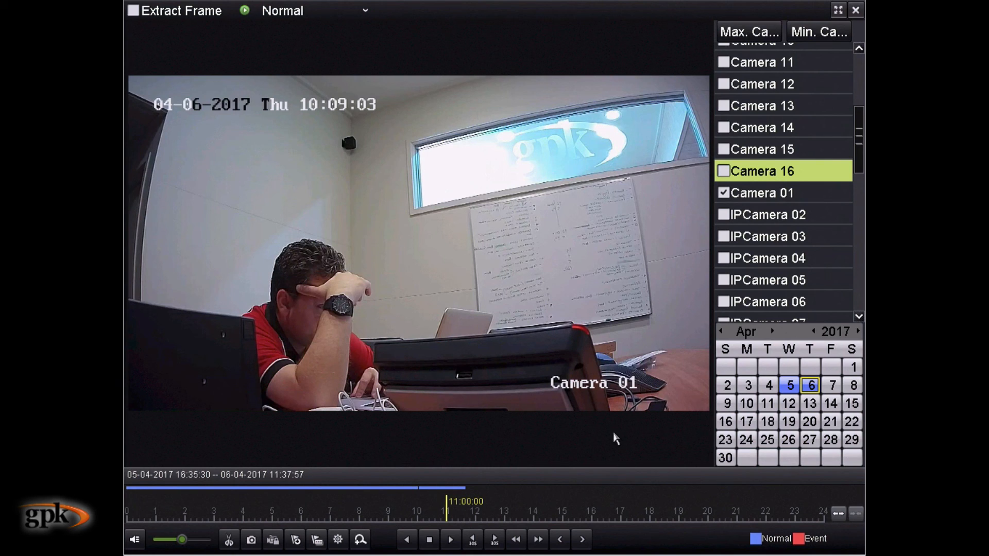